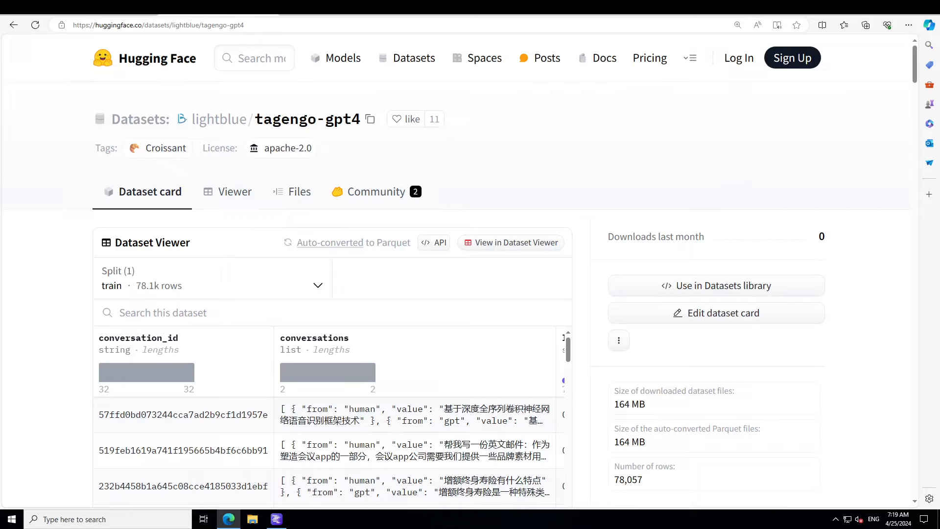
mouse_move(393, 299)
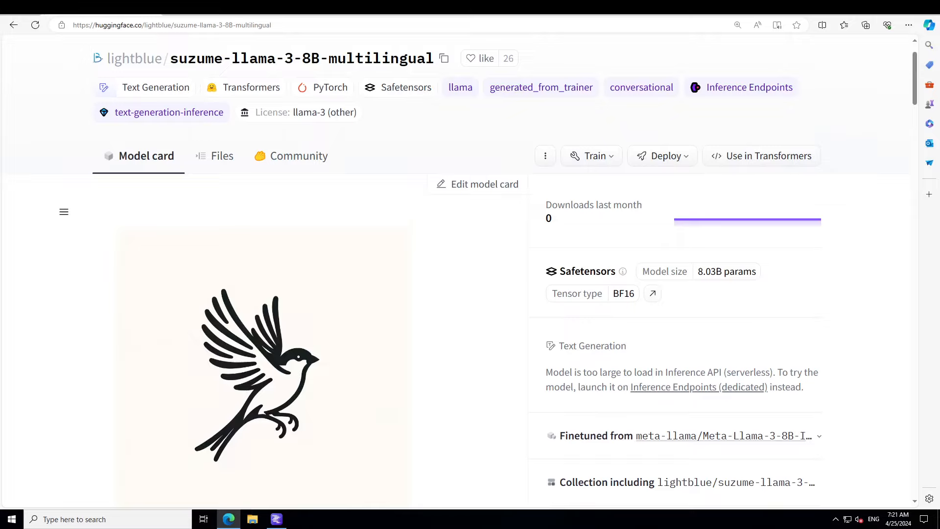
Step: Search LM Studio's model catalog for 'suzume' to list the multilingual GGUF files
left_click(275, 520)
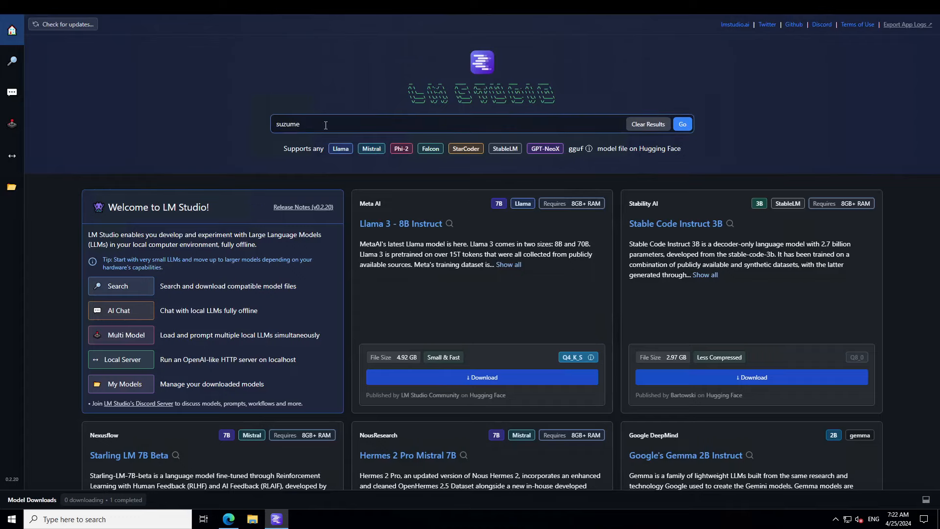
left_click(682, 124)
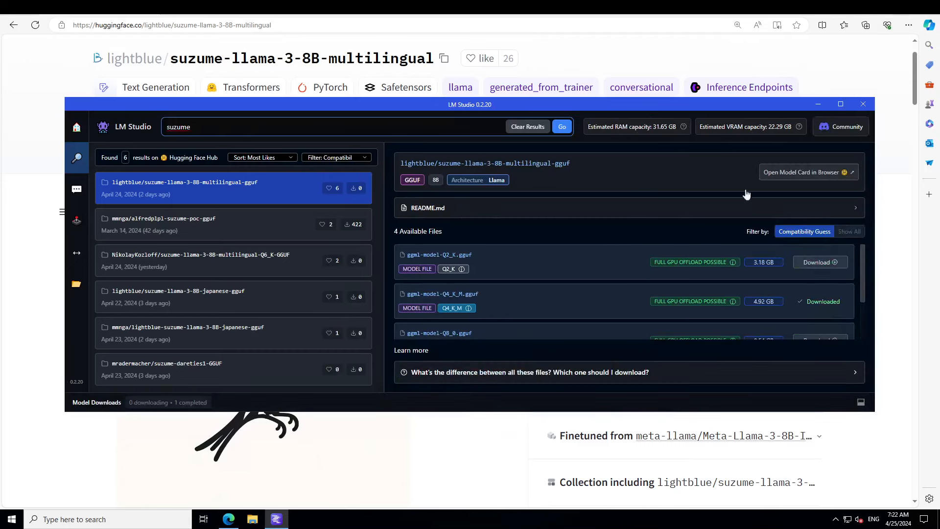
mouse_move(462, 300)
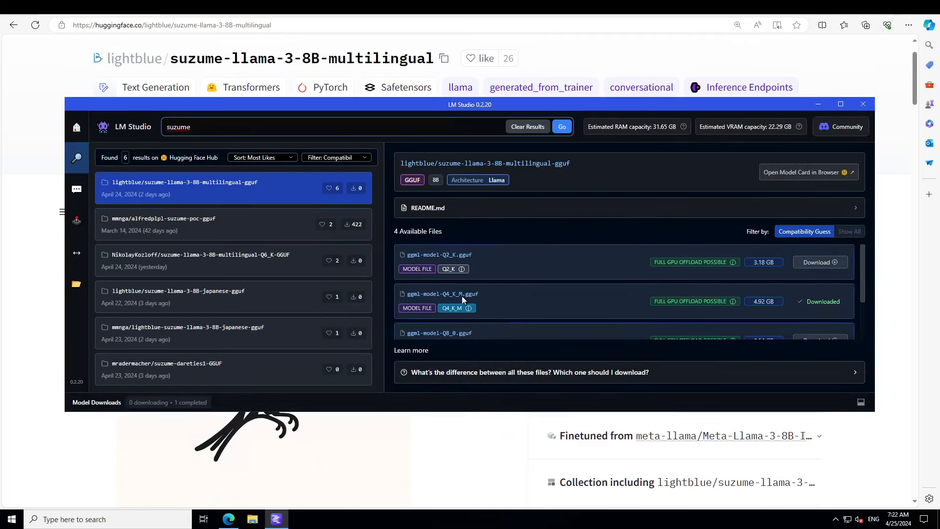
mouse_move(181, 202)
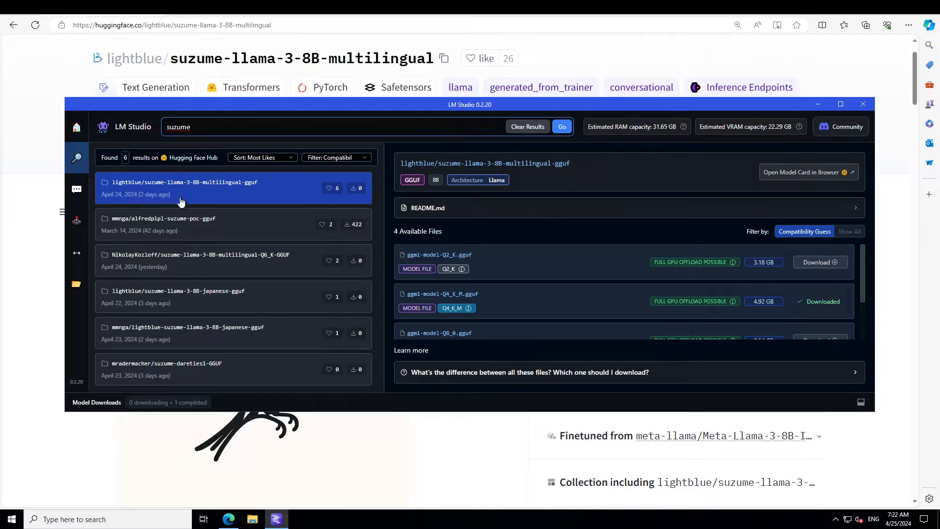
mouse_move(769, 312)
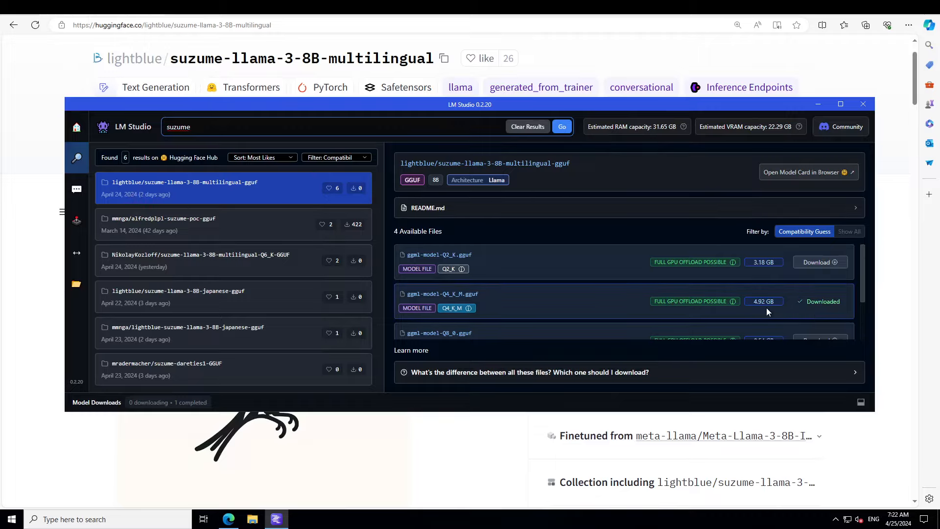
mouse_move(76, 283)
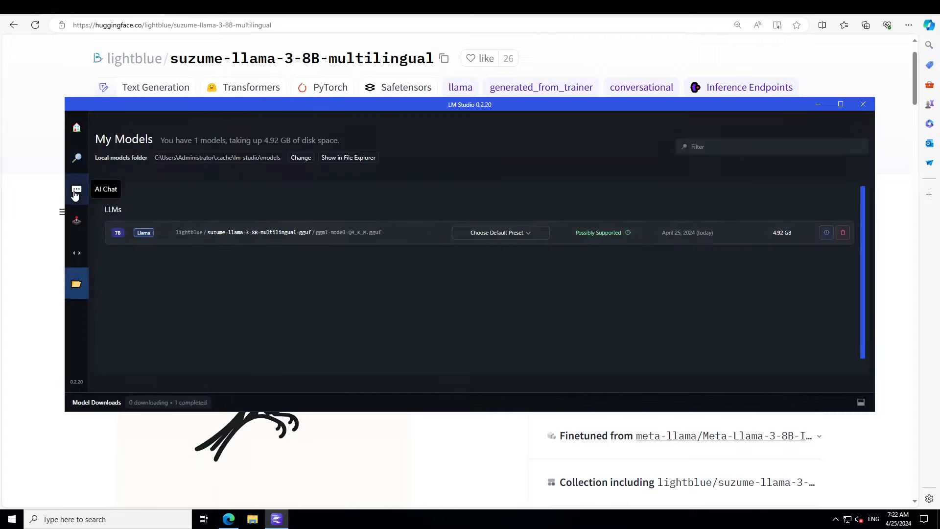
Step: Delete the old 'mysterious stranger' chat in the AI Chat workspace
left_click(77, 190)
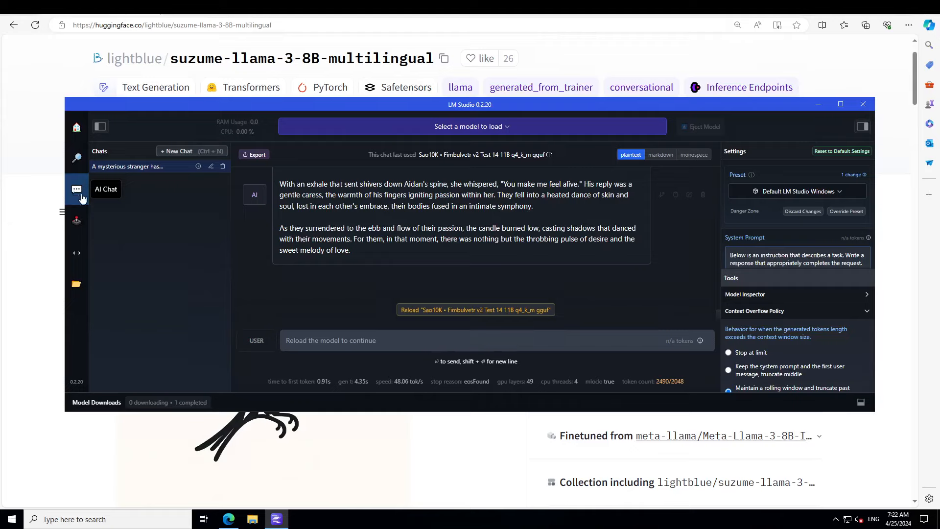
left_click(223, 166)
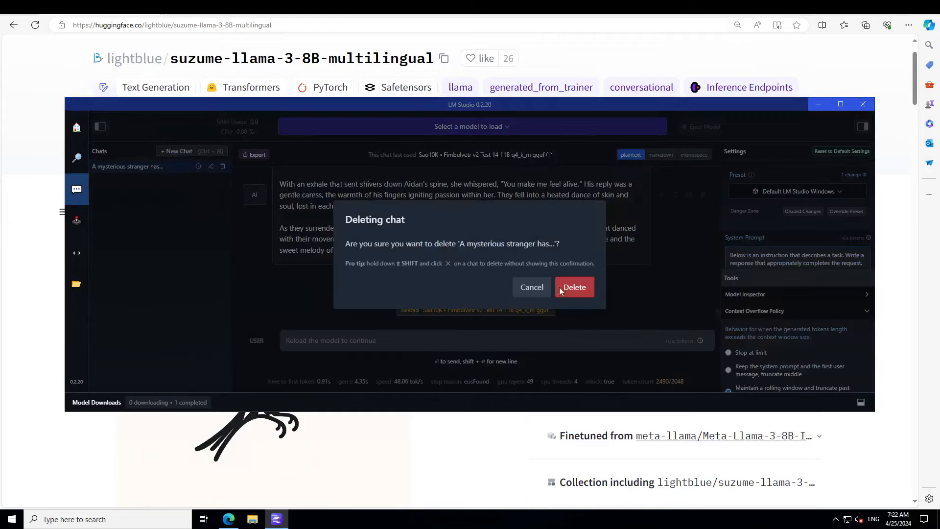
left_click(573, 286)
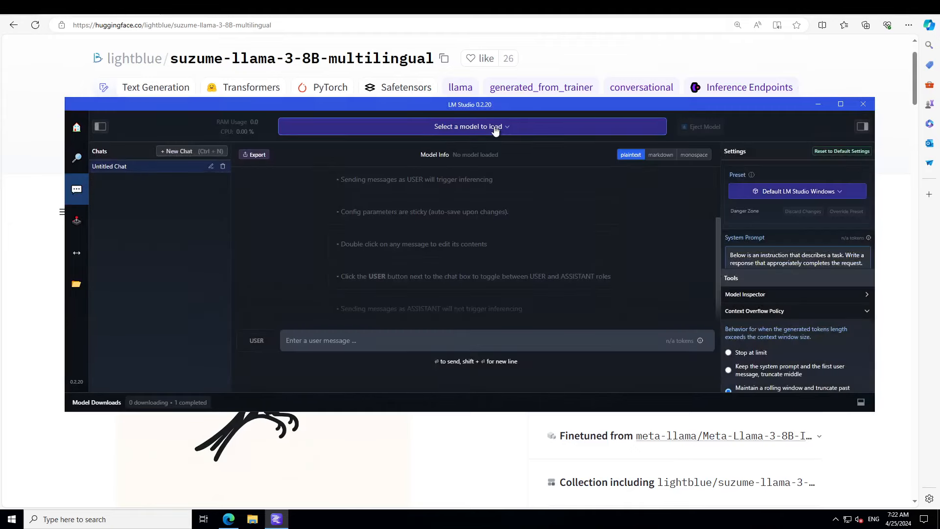
Step: Load the lightblue Q4_K_M model and reload it to apply the configuration
left_click(472, 126)
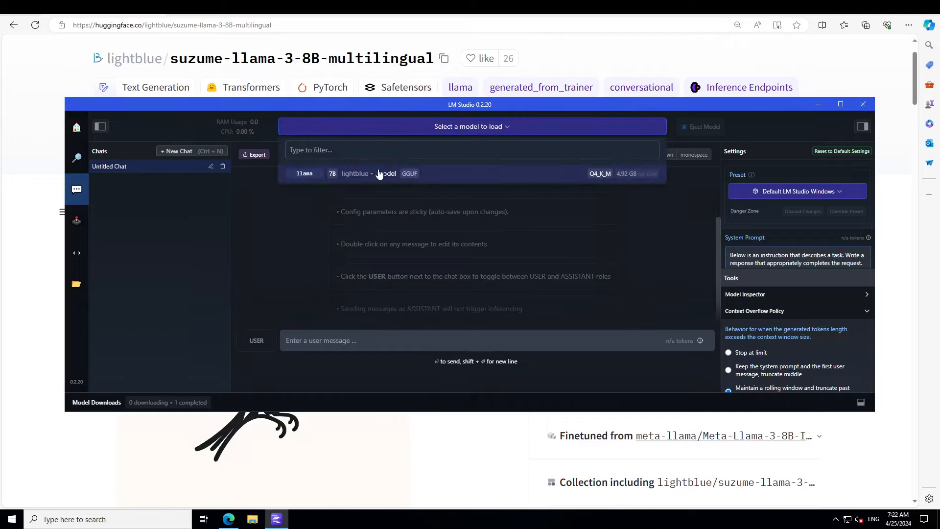
left_click(384, 173)
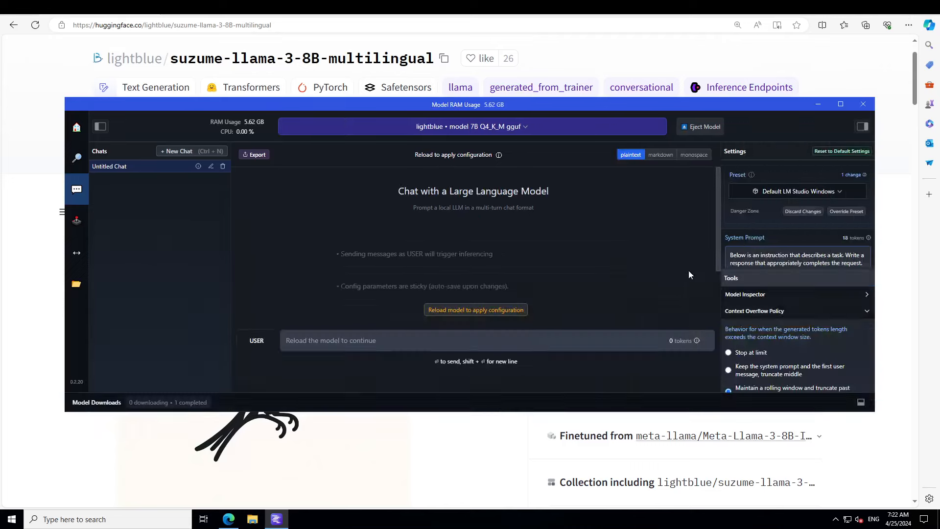
left_click(475, 309)
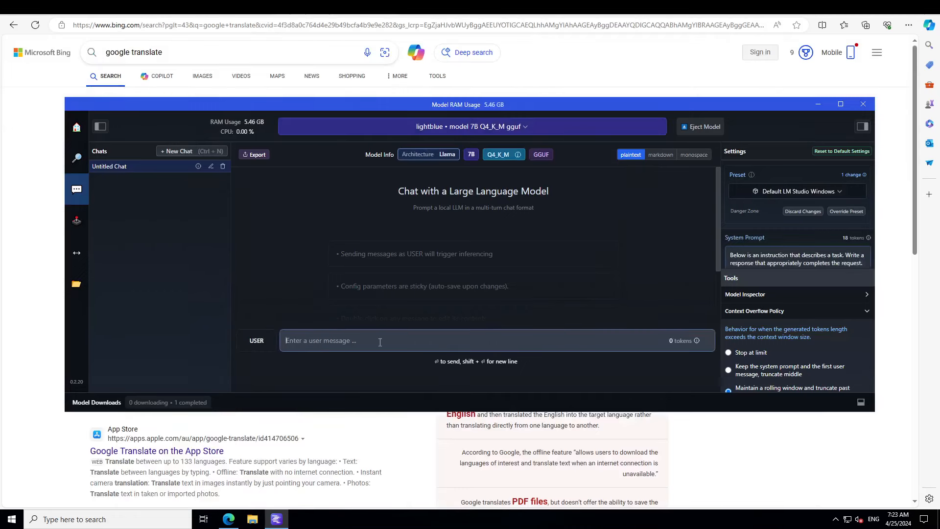
Step: Send the prompt 'explain the meaning of happiness' to the lightblue model
type("explain the meaning of happiness")
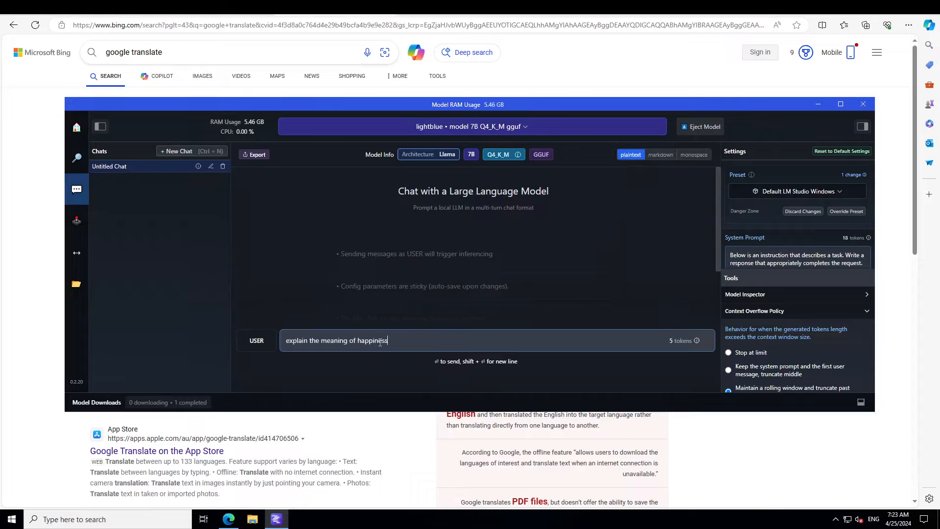
key("enter")
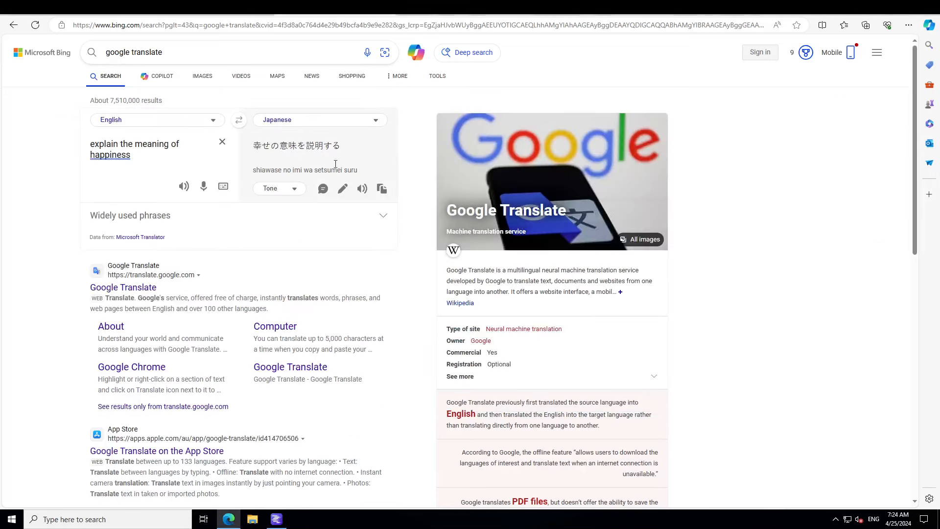
Step: Paste the Japanese prompt '幸せの意味を説明する' into the chat and swap Bing to Japanese→English
left_click(381, 188)
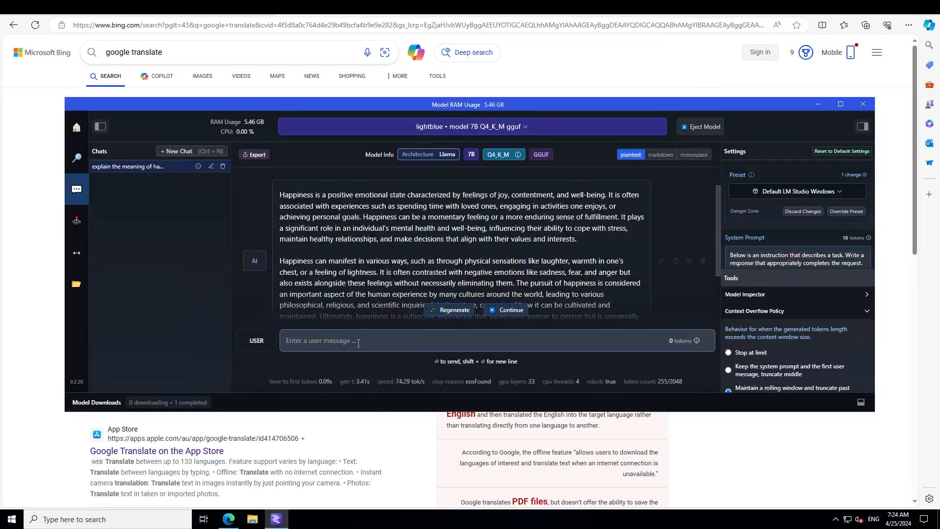
type("幸せの意味を説明する")
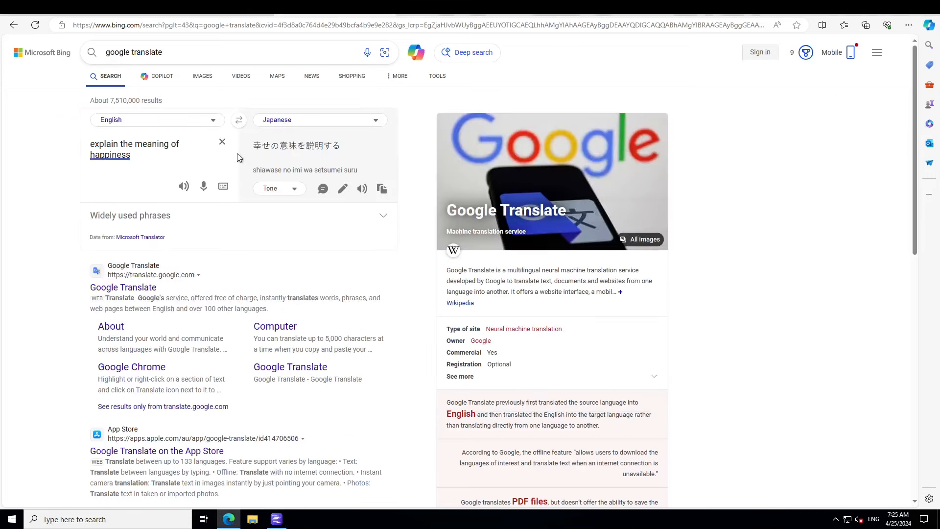
left_click(238, 119)
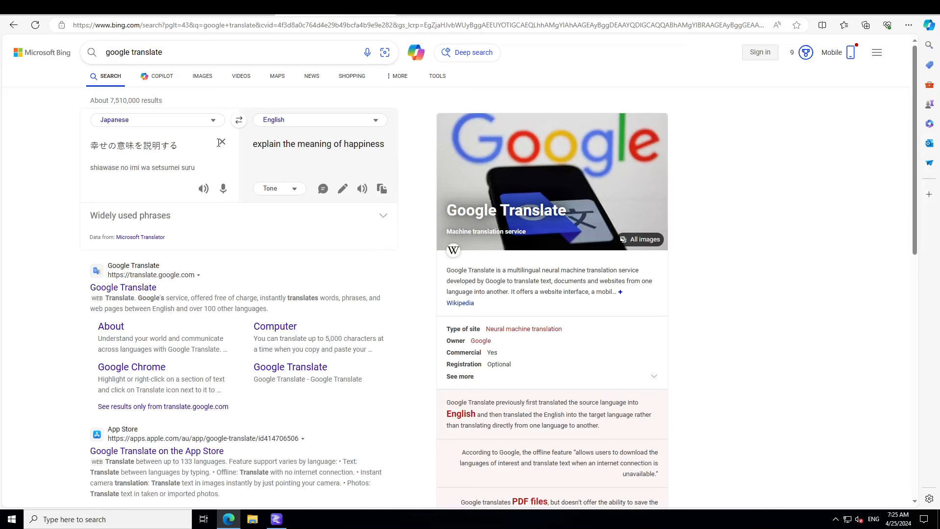
Step: Translate the model's Japanese happiness answer into English and read through it
left_click(221, 142)
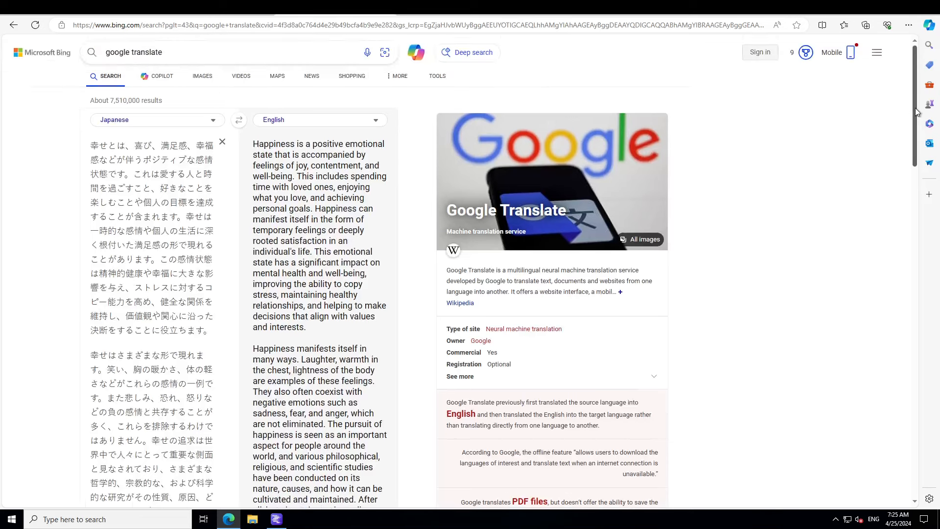
scroll("down", 3)
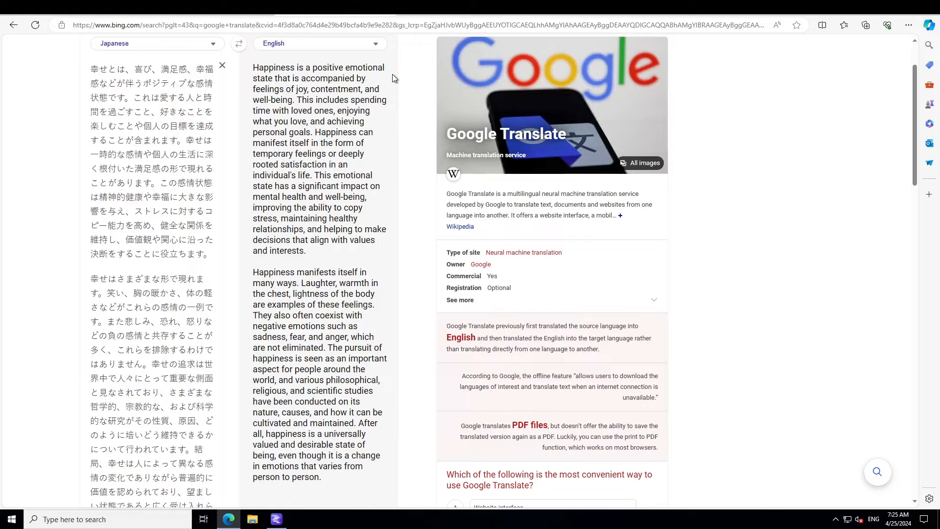
mouse_move(337, 119)
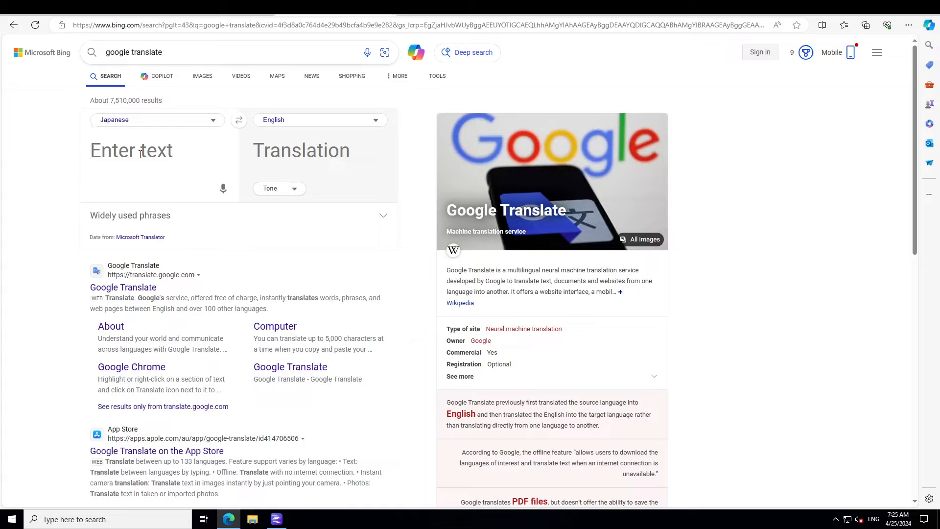
left_click(157, 120)
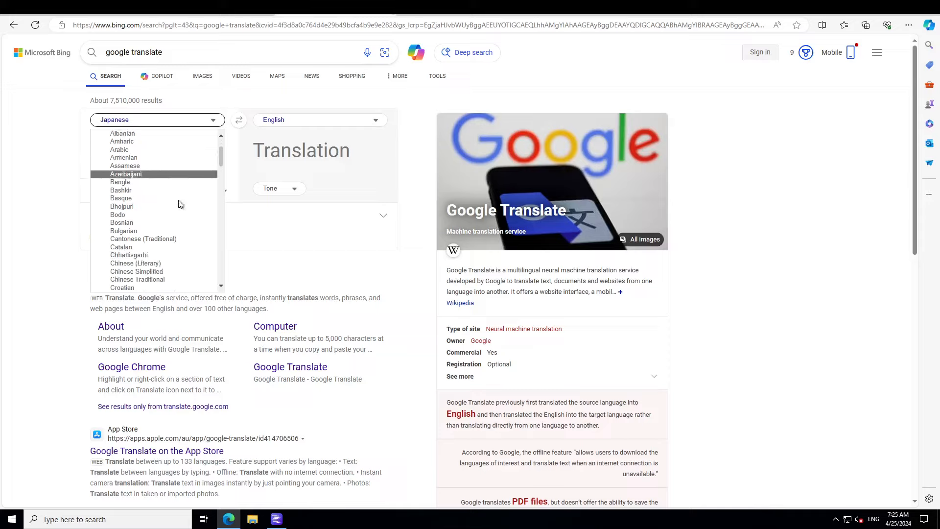
Step: Swap the direction and enter 'Happy birthday to you.' as English source text
left_click(239, 120)
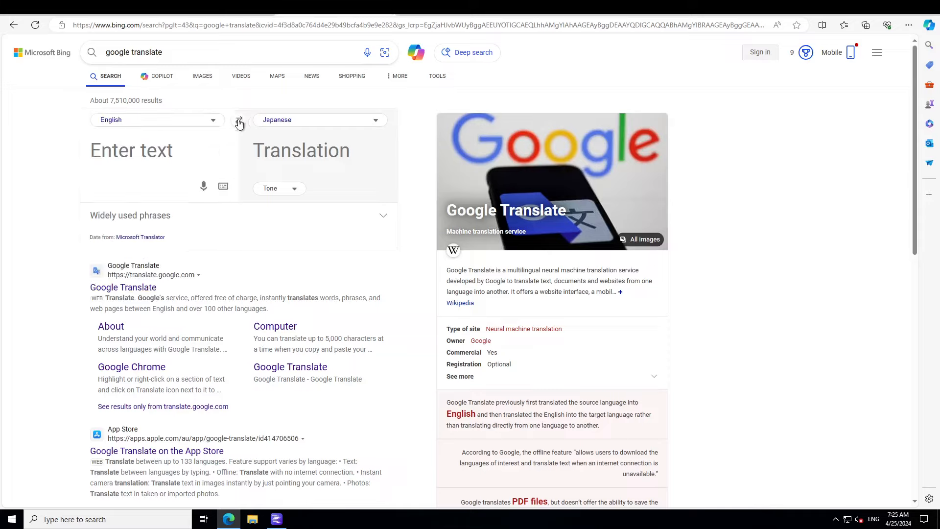
left_click(150, 150)
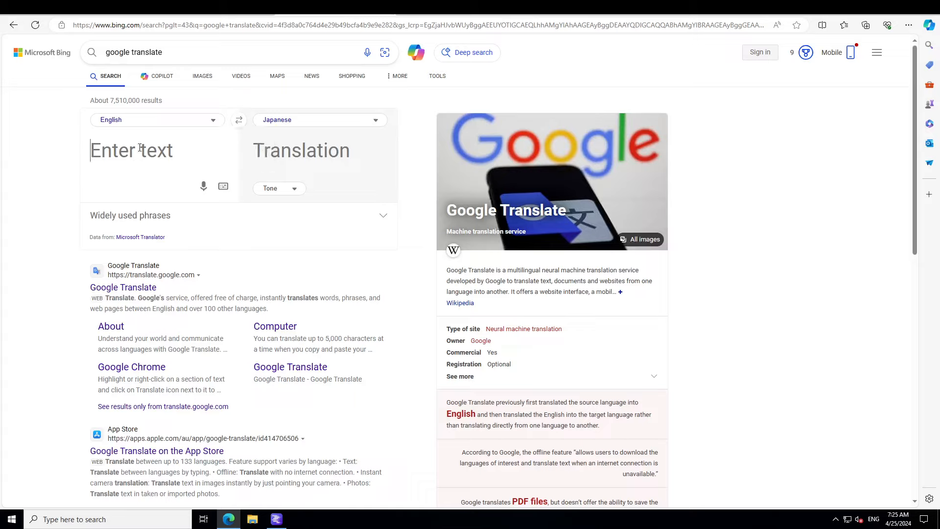
type("H")
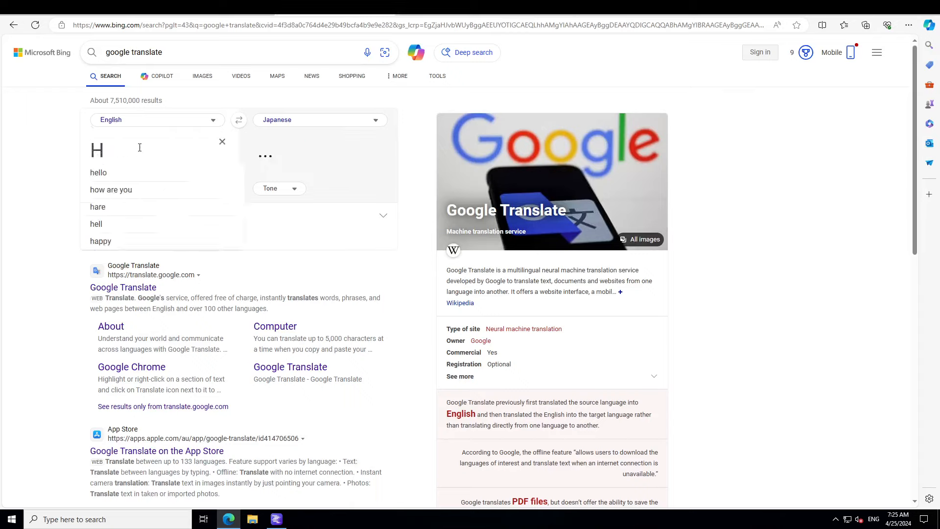
type("appy")
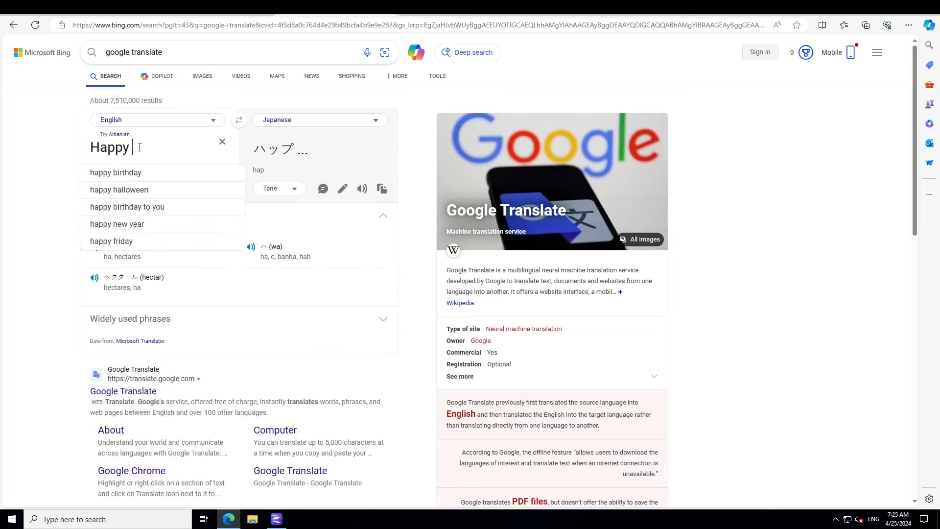
type("birthday to you")
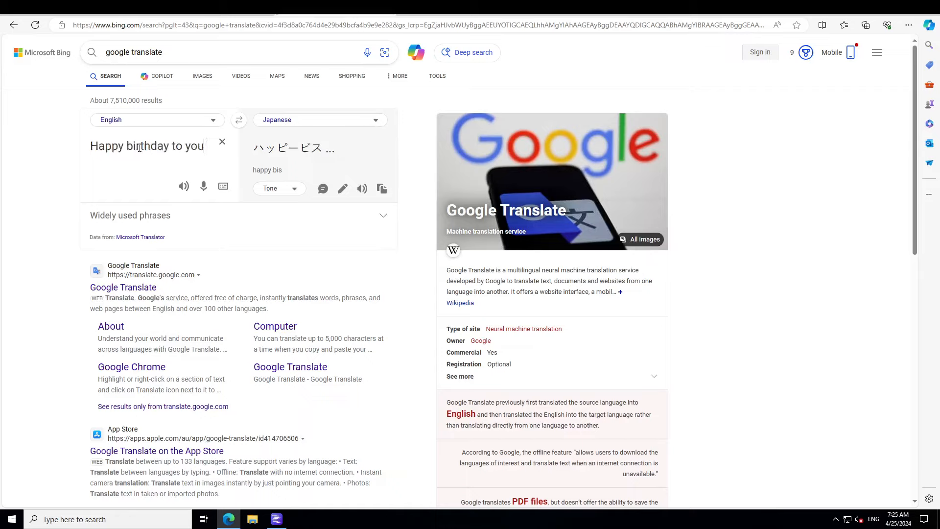
Step: Set the target language to Bangla, copy the Bangla output, and switch to LM Studio
left_click(320, 120)
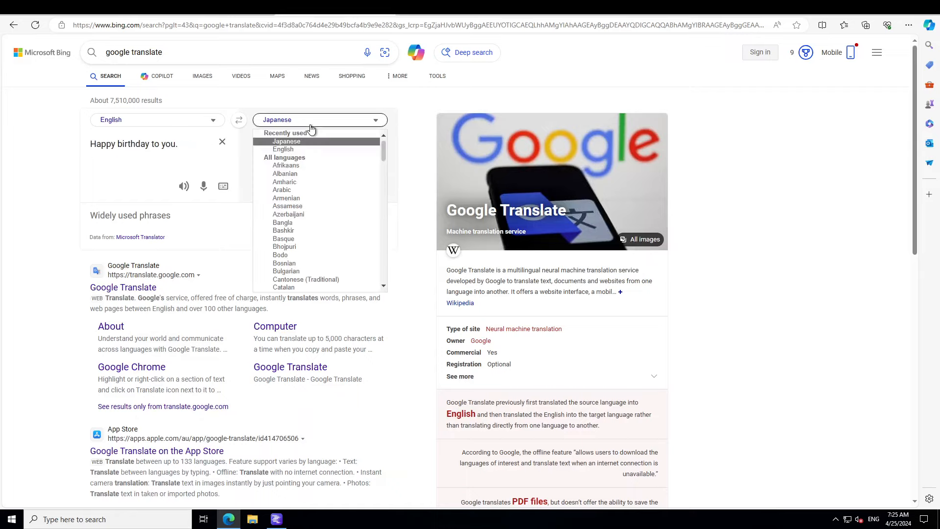
mouse_move(318, 230)
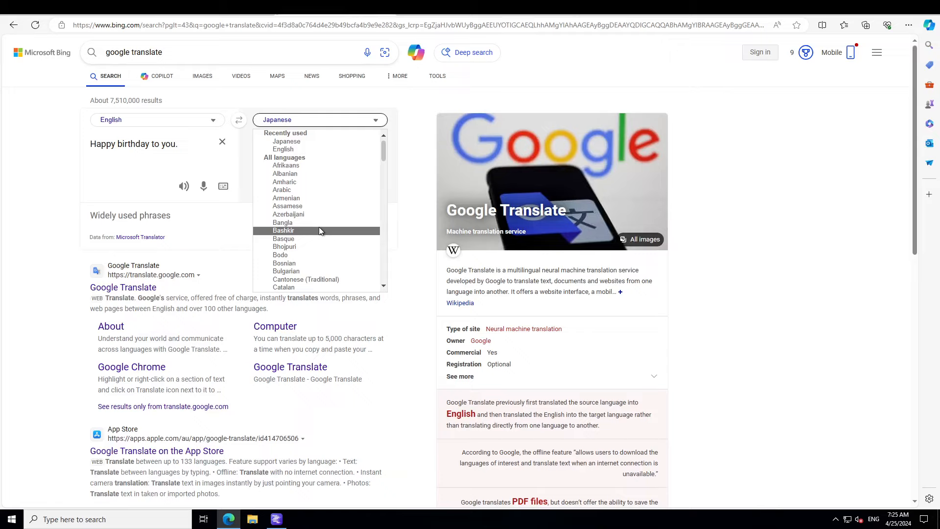
left_click(282, 221)
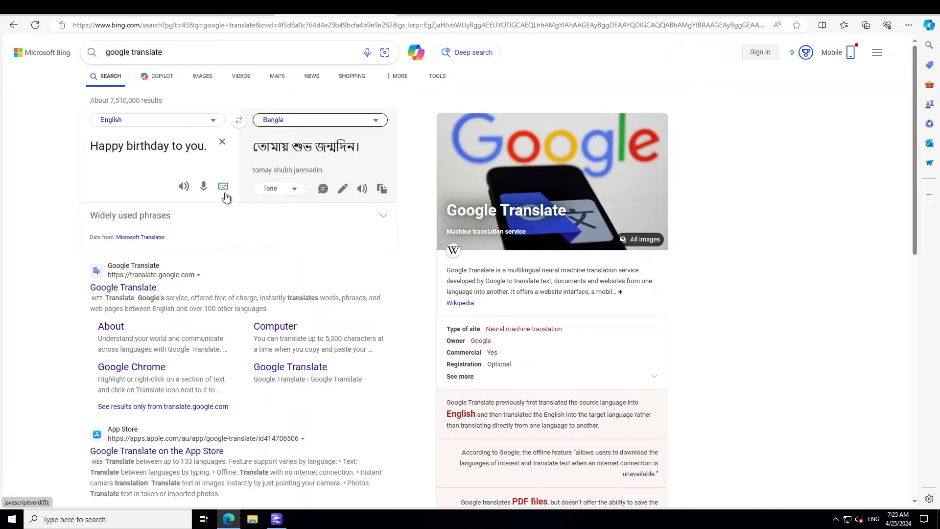
left_click(382, 188)
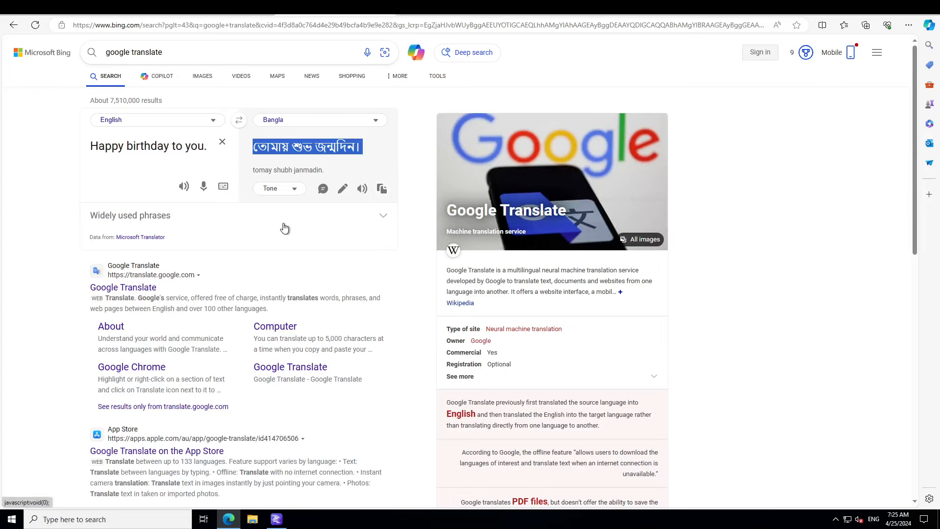
left_click(276, 519)
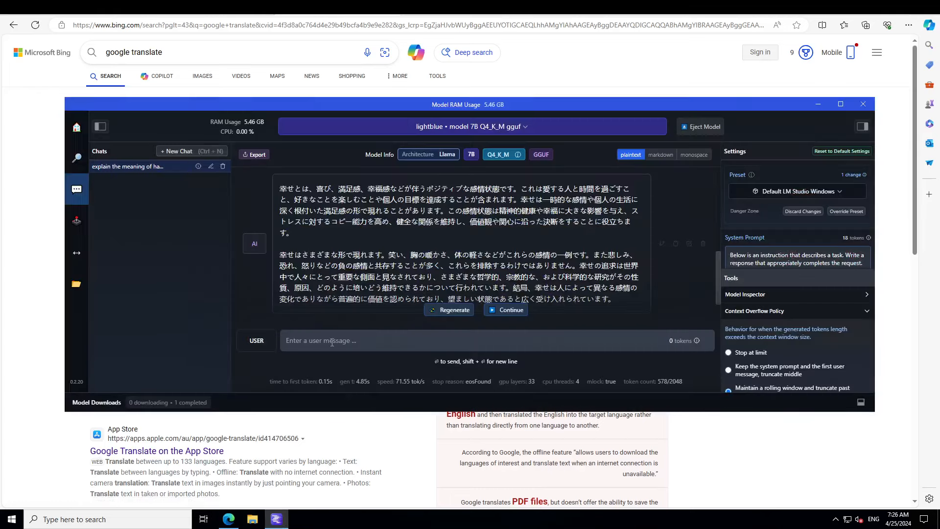
Step: Send 'তোমায় শুভ জন্মদিন।' to the model, translate its Bangla reply, then clear
type("তোমায় শুভ জন্মদিন।")
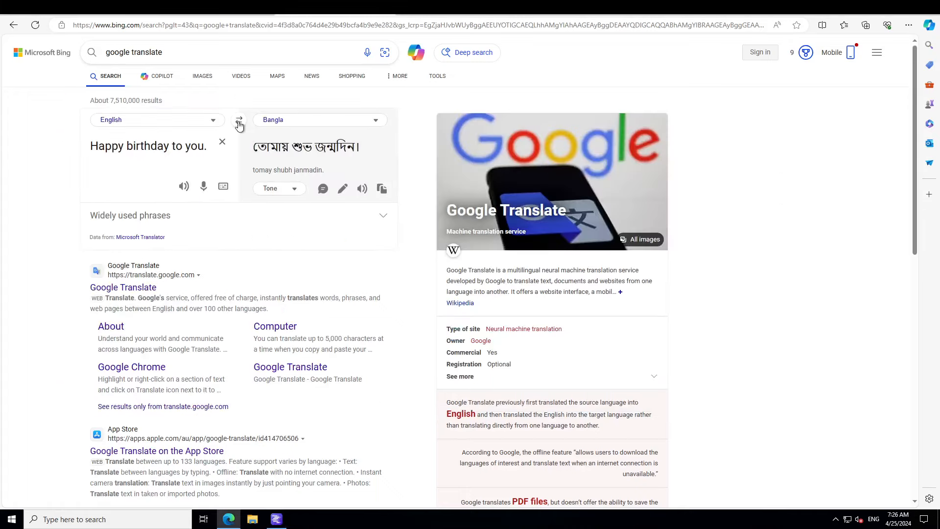
left_click(238, 119)
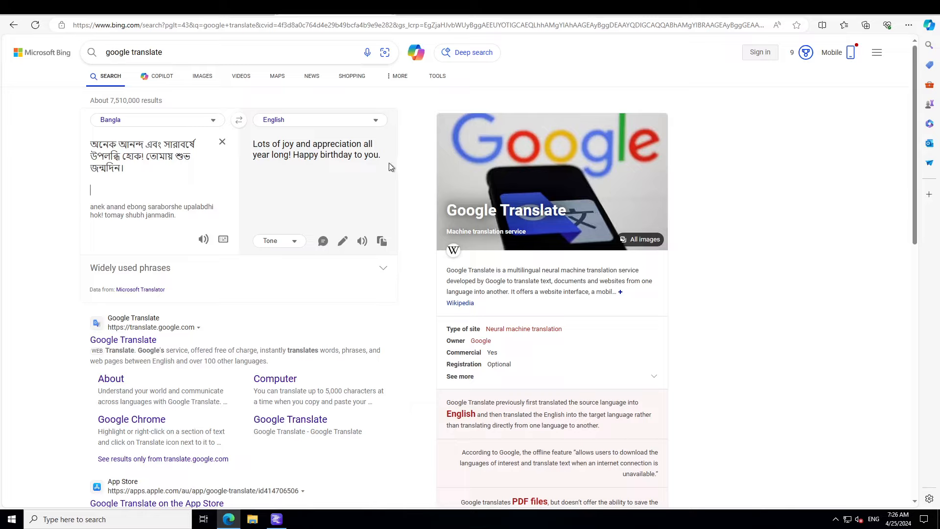
mouse_move(278, 187)
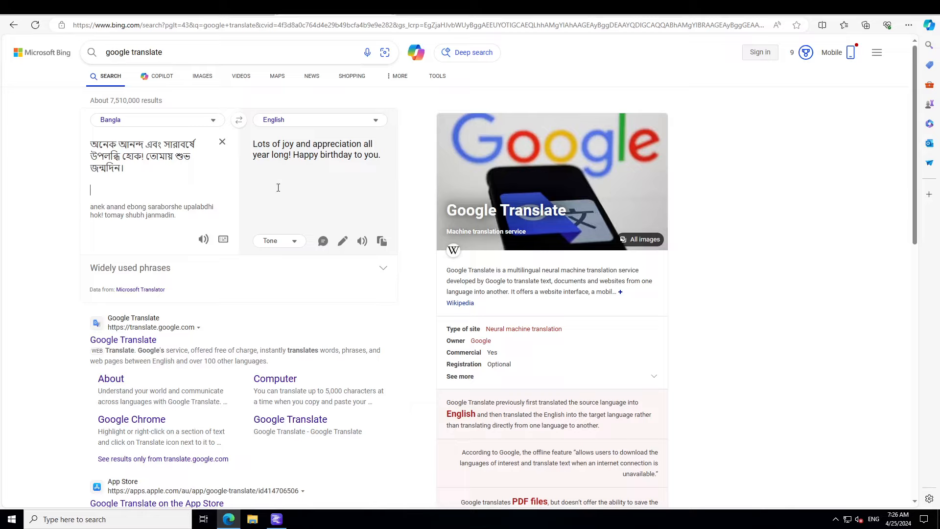
mouse_move(238, 119)
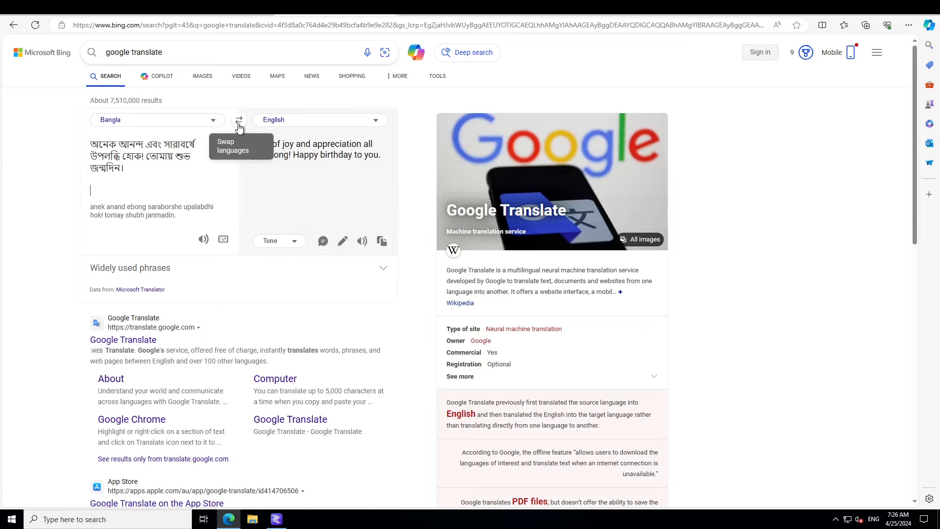
left_click(238, 120)
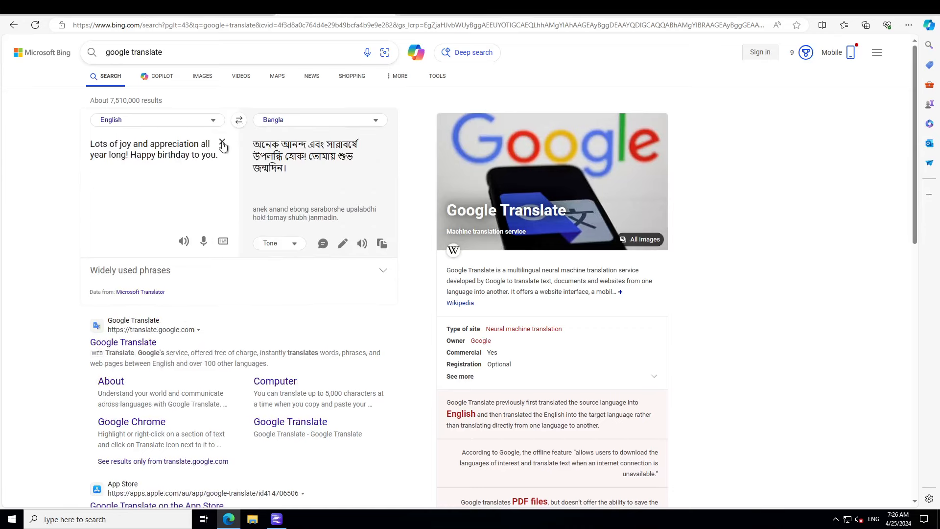
left_click(222, 145)
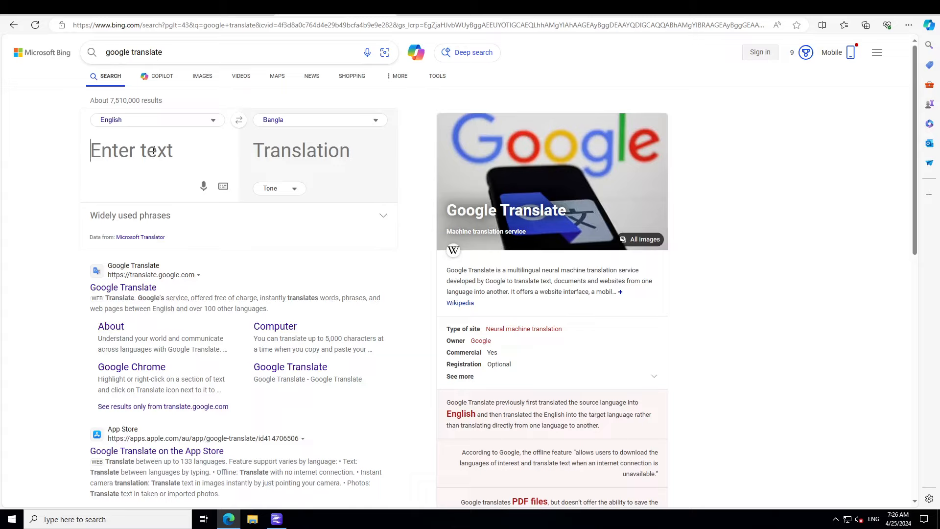
Step: Translate 'I love you all' into Hindi, then check the model's Hindi reply and clear
left_click(153, 150)
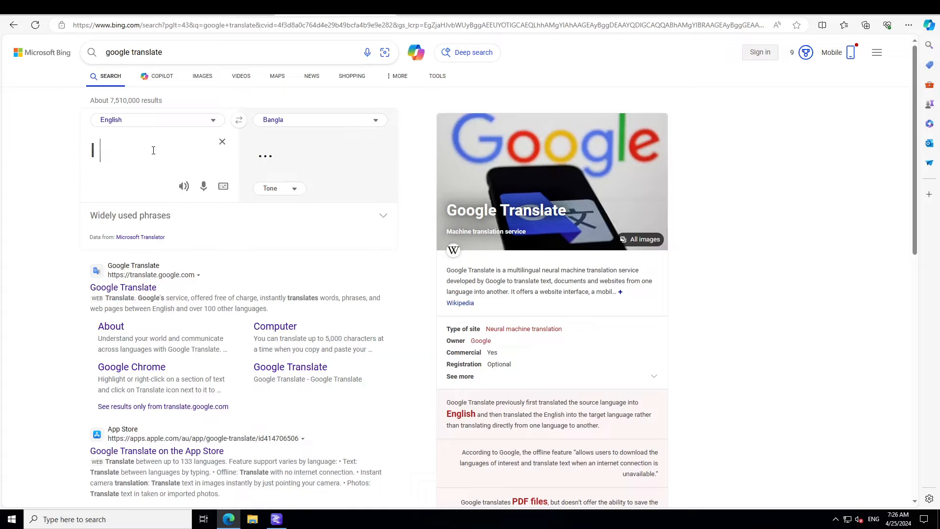
type("I love you all")
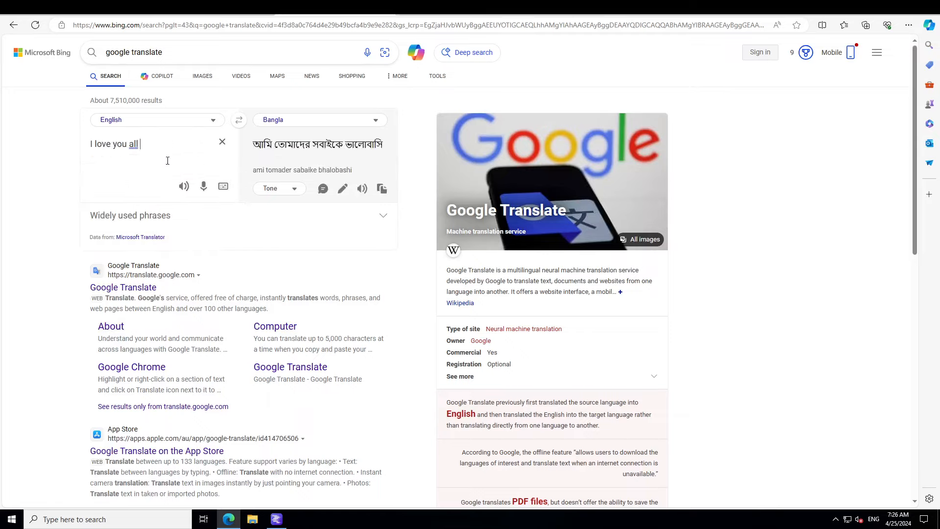
left_click(319, 120)
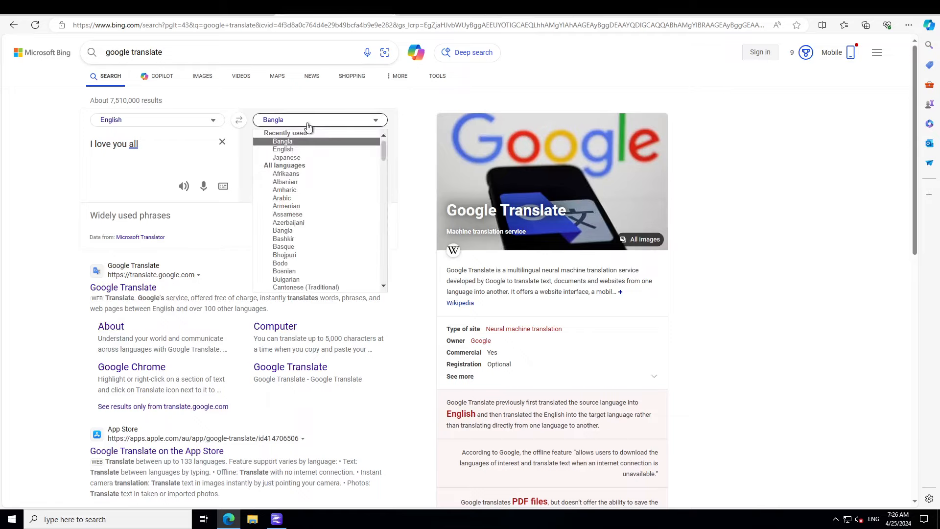
scroll("down", 3)
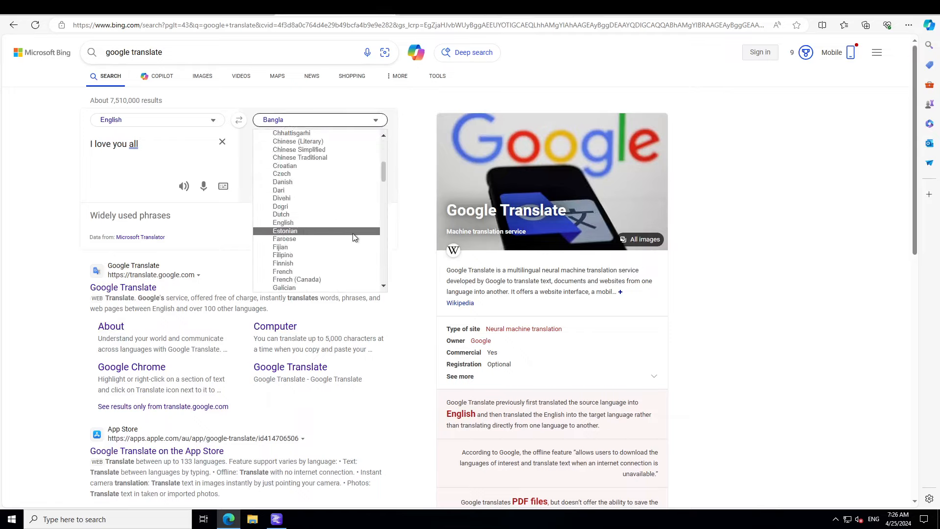
scroll("down", 3)
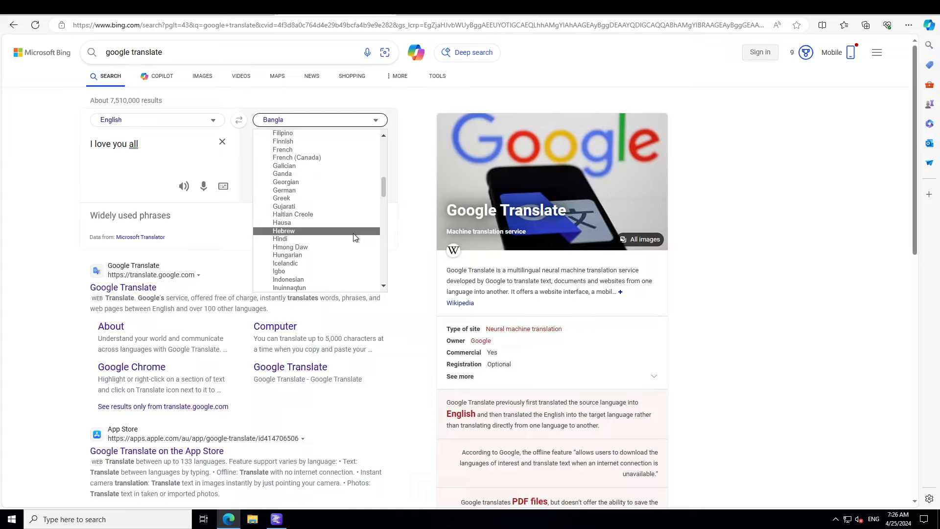
scroll("down", 3)
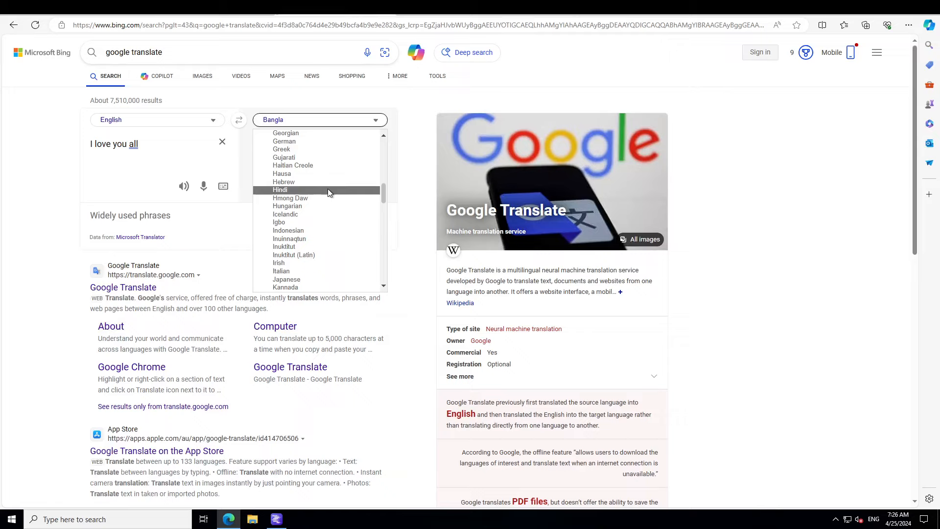
left_click(280, 190)
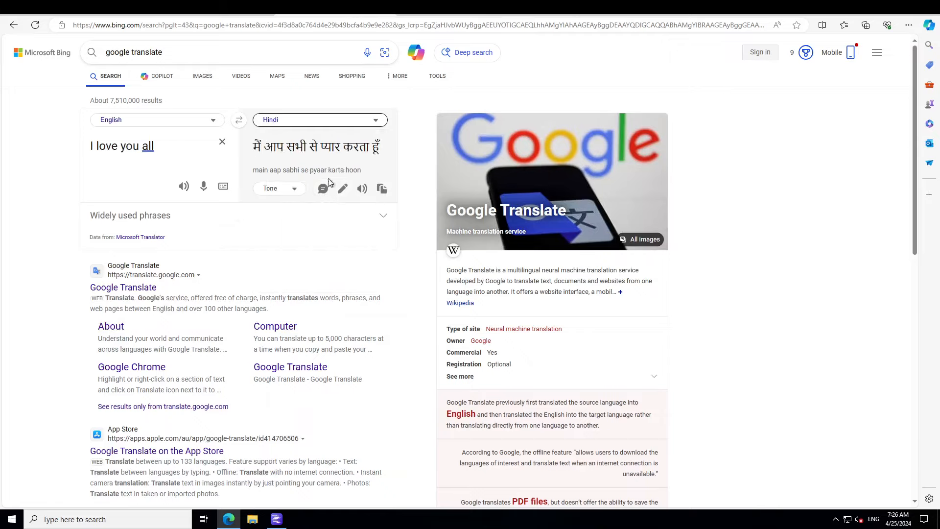
mouse_move(381, 188)
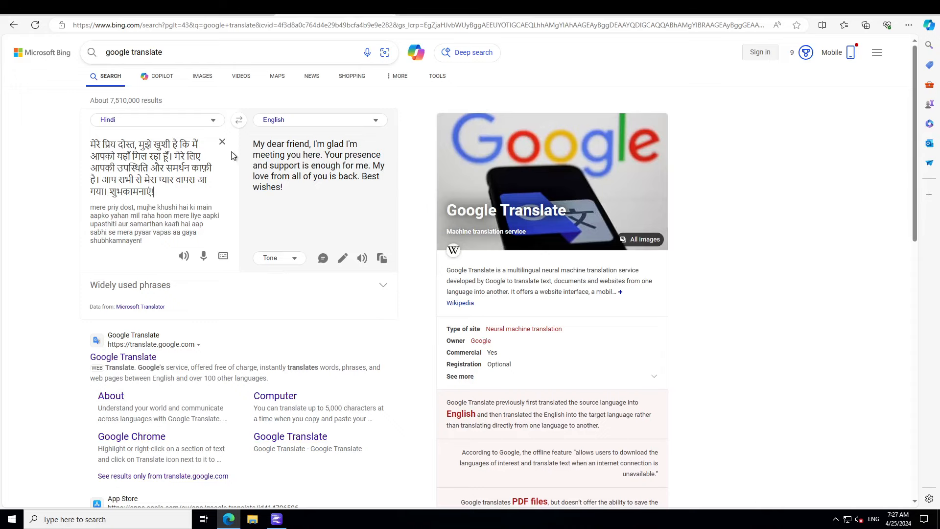
left_click(222, 141)
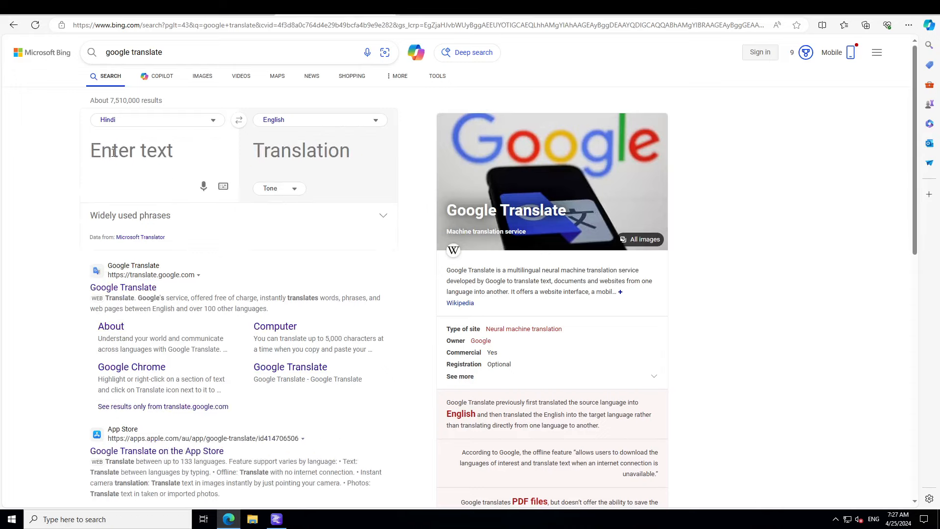
Step: Type 'the capital of Pakistan is' as the source text
type("the capital")
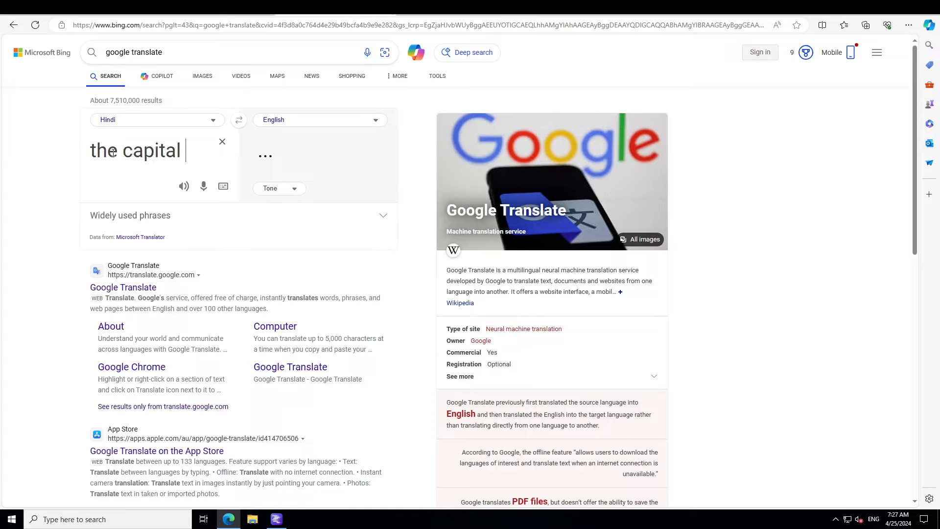
type("of")
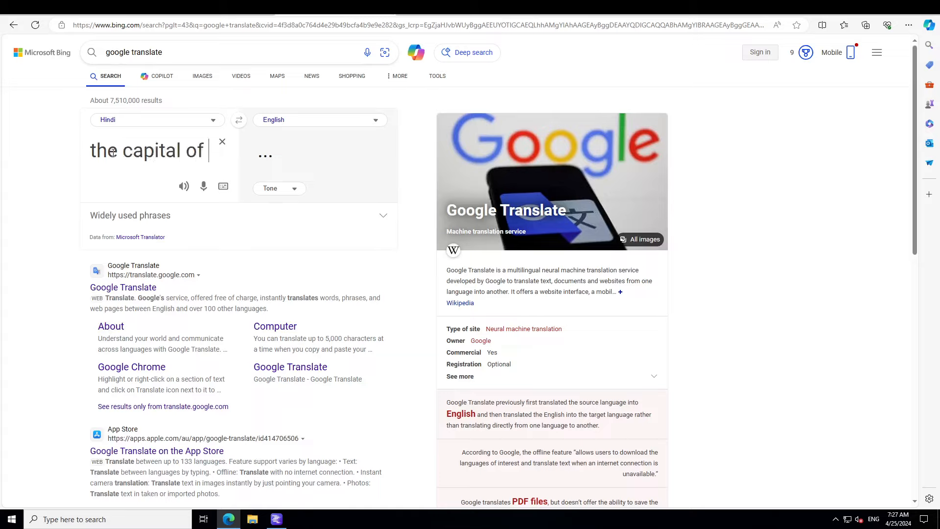
type("Pakistan")
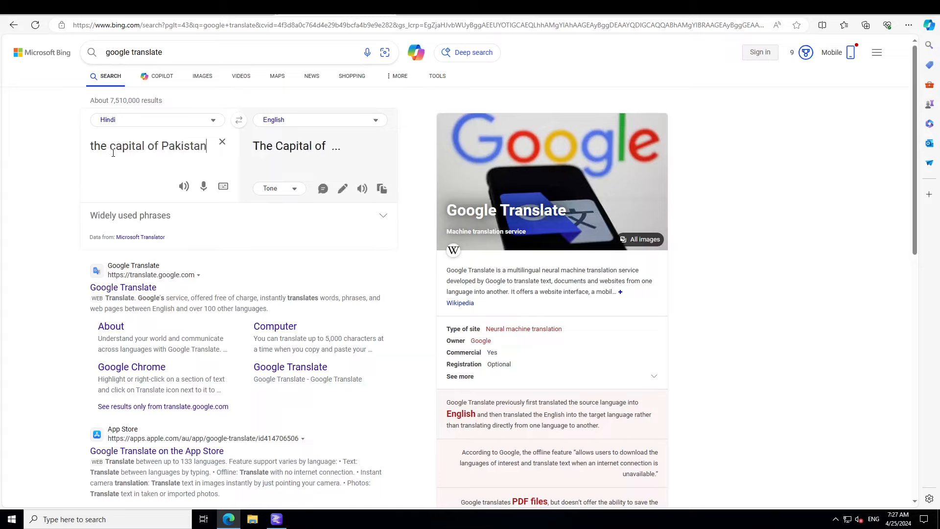
type("is")
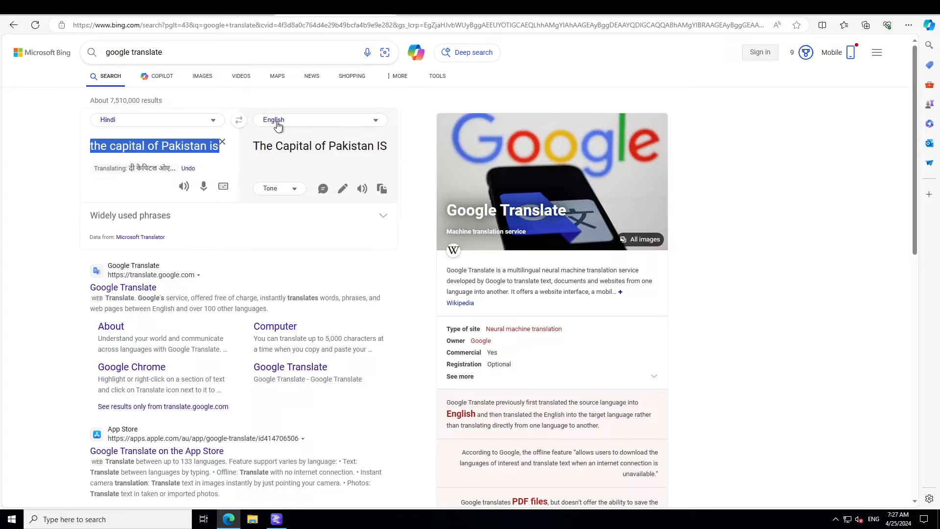
Step: Set Urdu as the target language and check the direction, then return to LM Studio
left_click(320, 119)
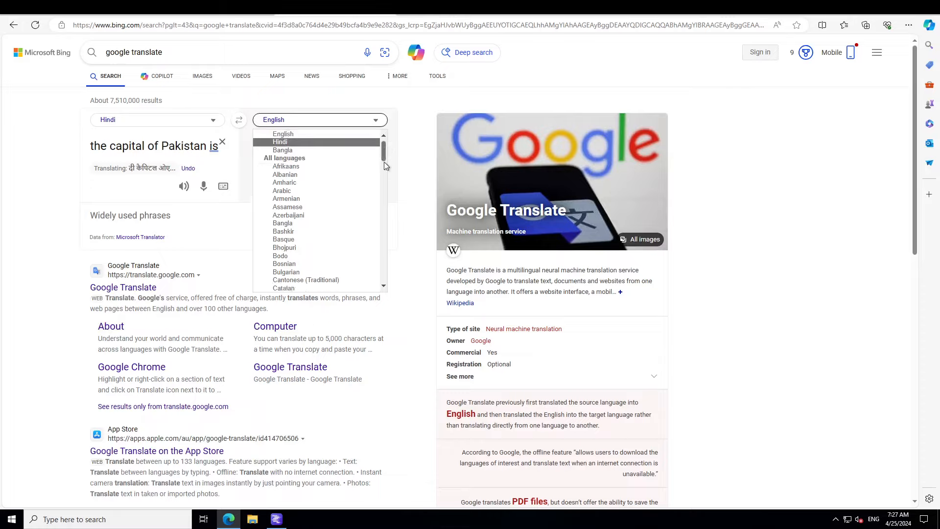
scroll("down", 3)
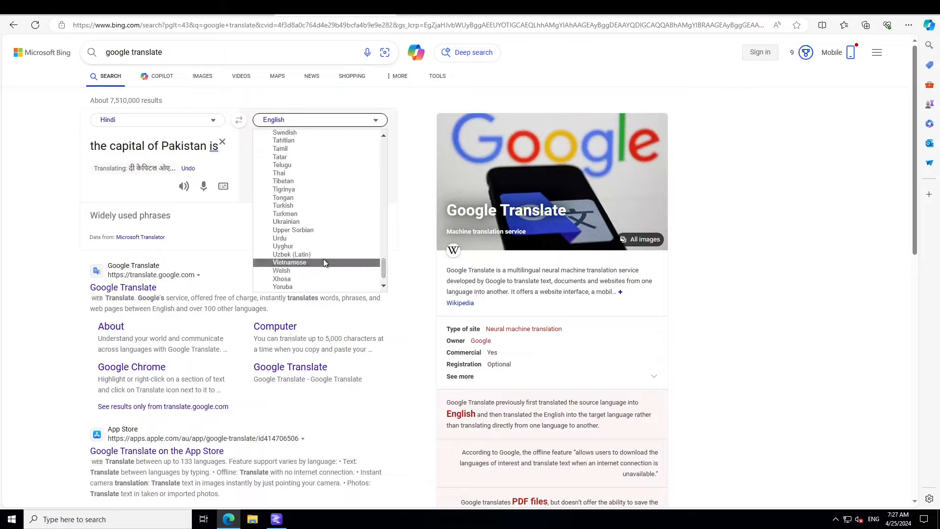
left_click(279, 238)
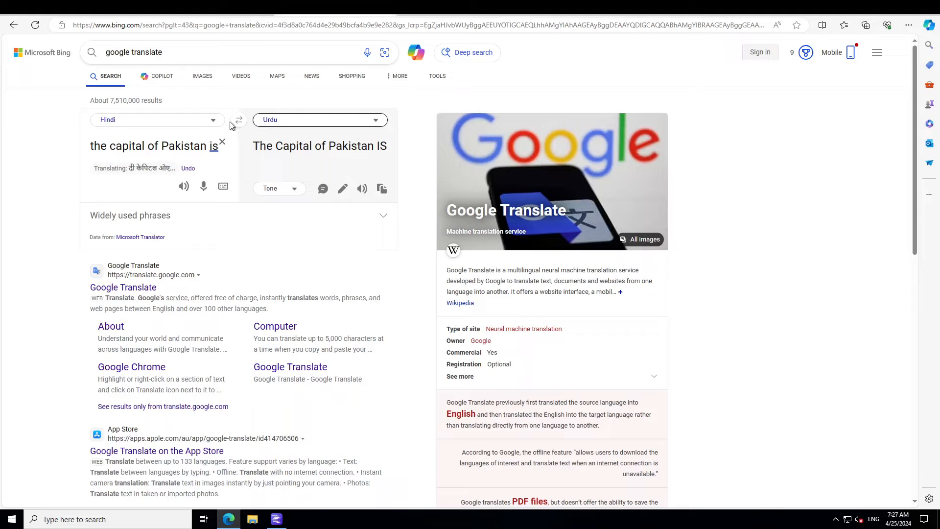
left_click(238, 119)
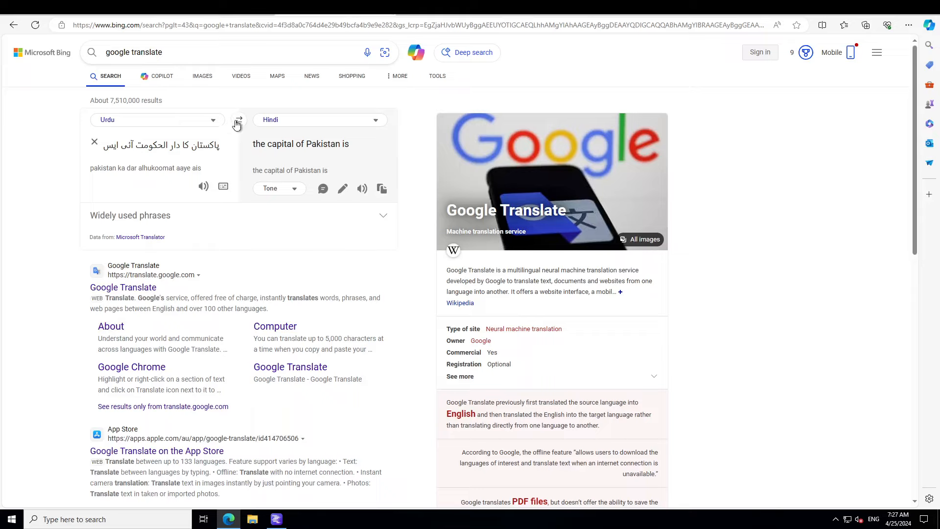
left_click(238, 119)
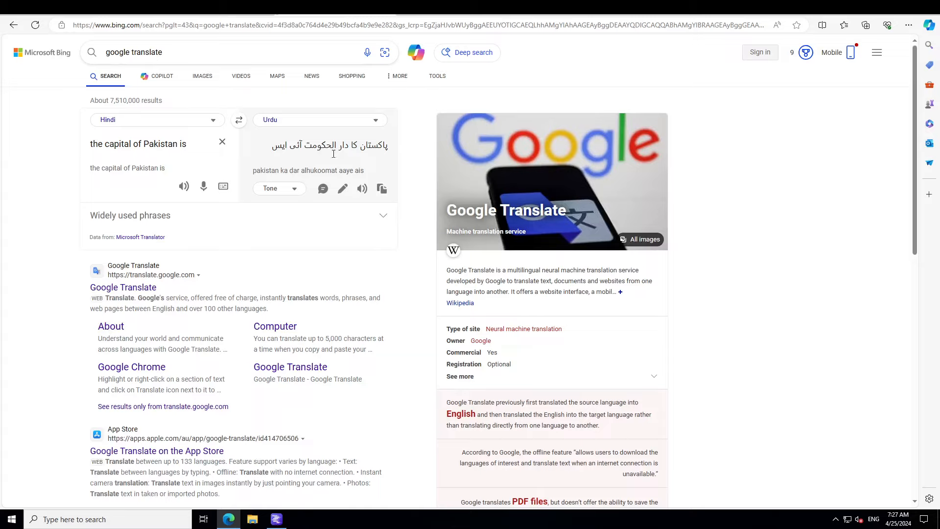
mouse_move(221, 142)
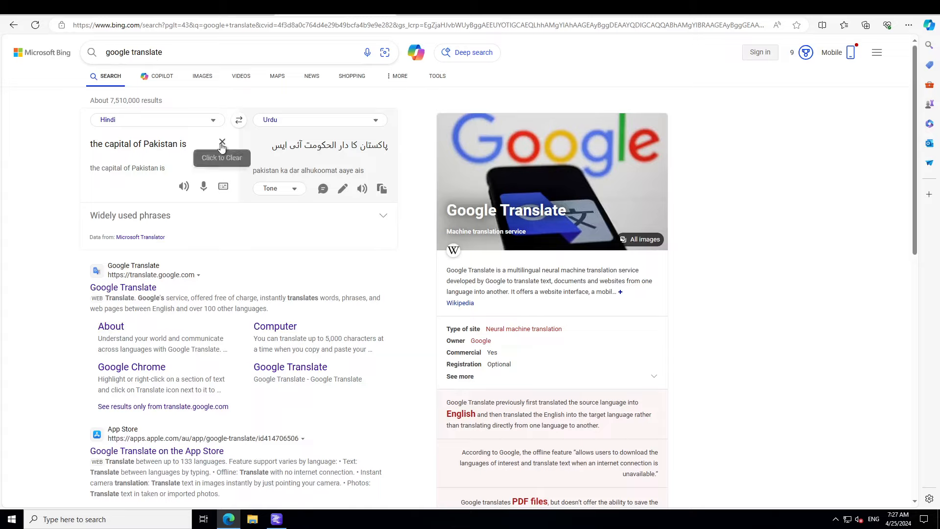
mouse_move(205, 144)
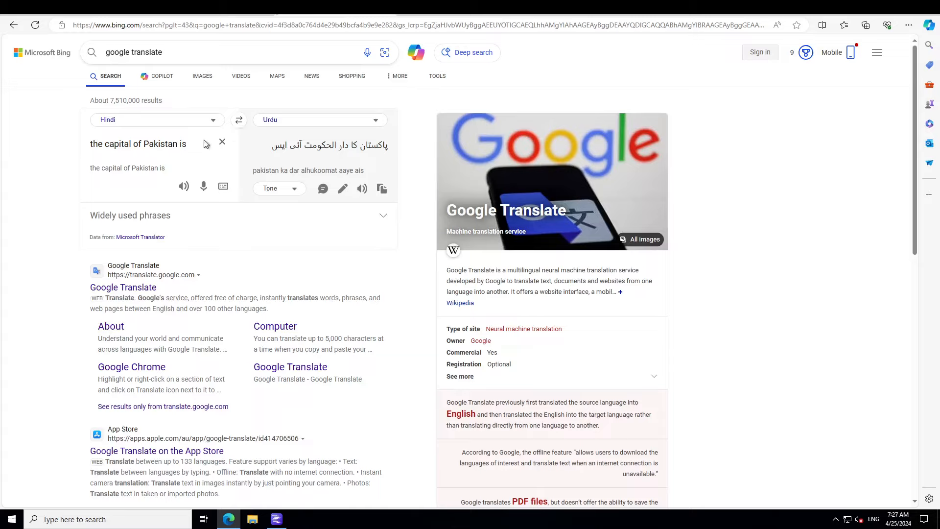
mouse_move(342, 188)
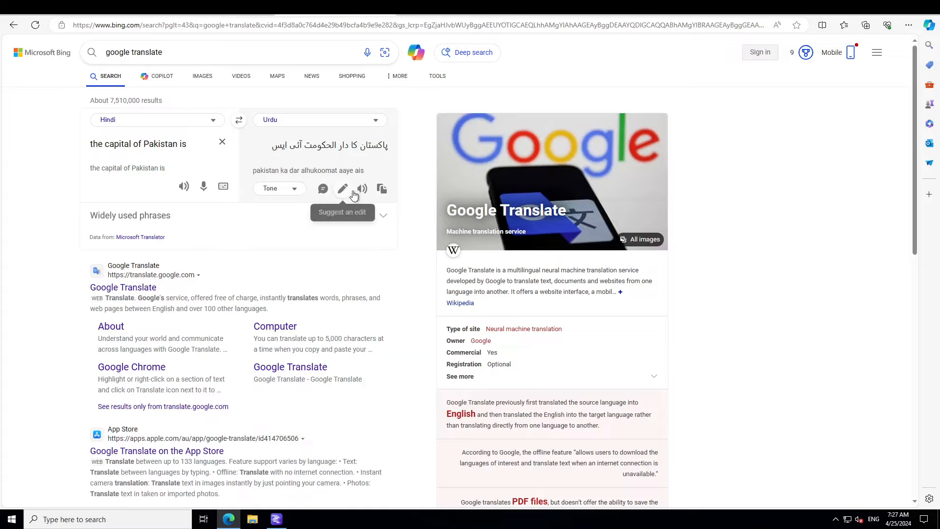
mouse_move(382, 188)
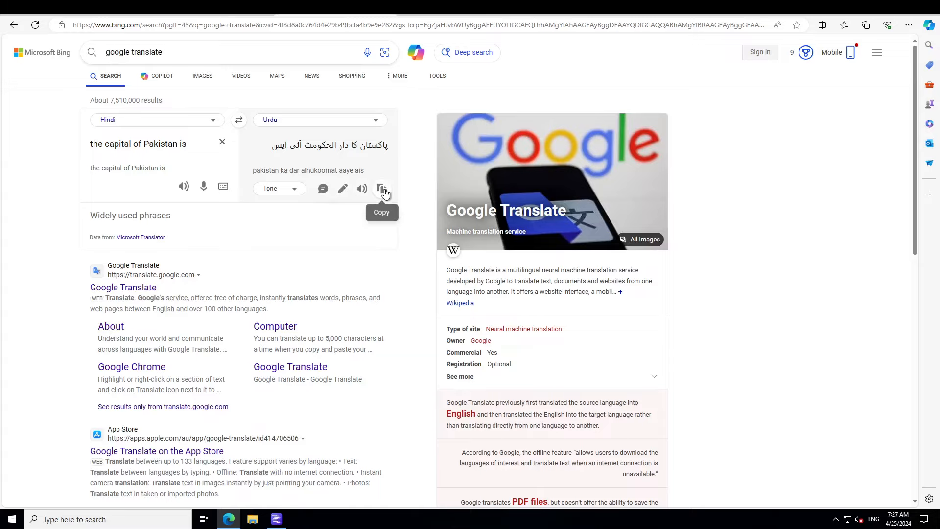
mouse_move(228, 150)
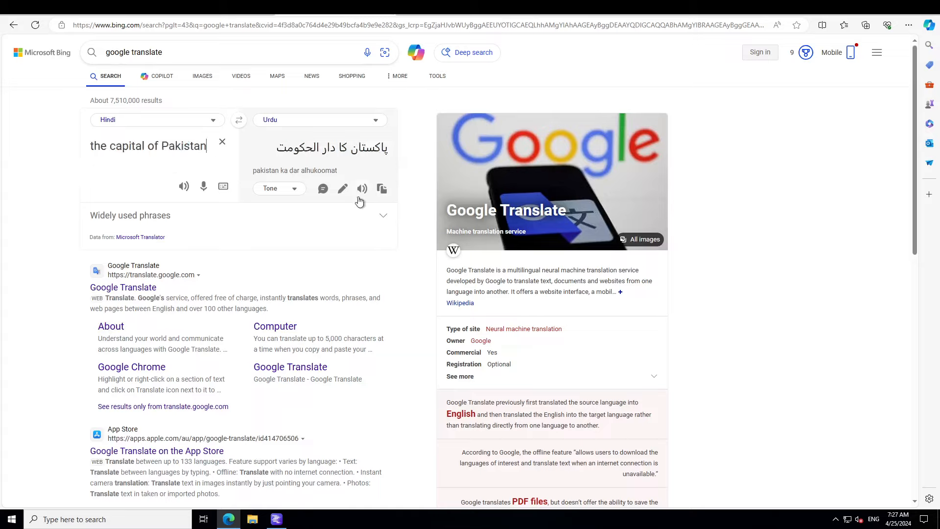
left_click(275, 519)
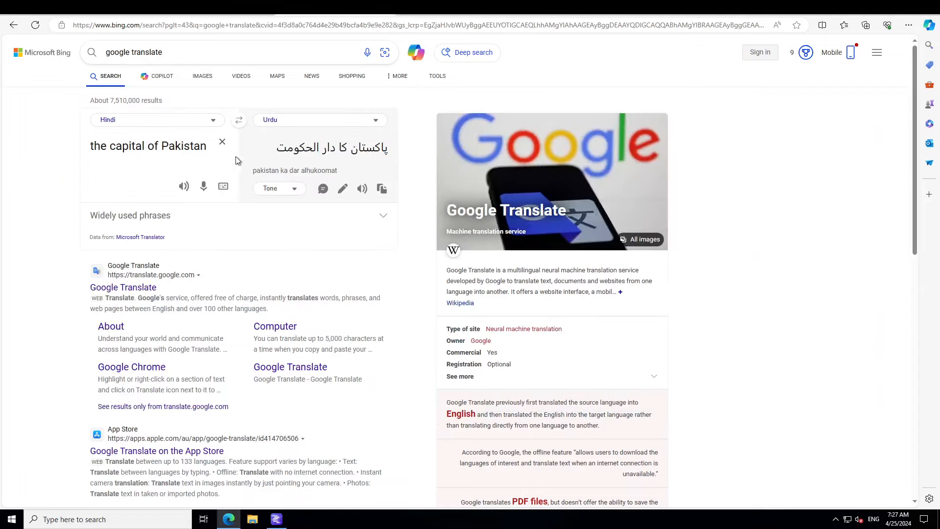
mouse_move(238, 119)
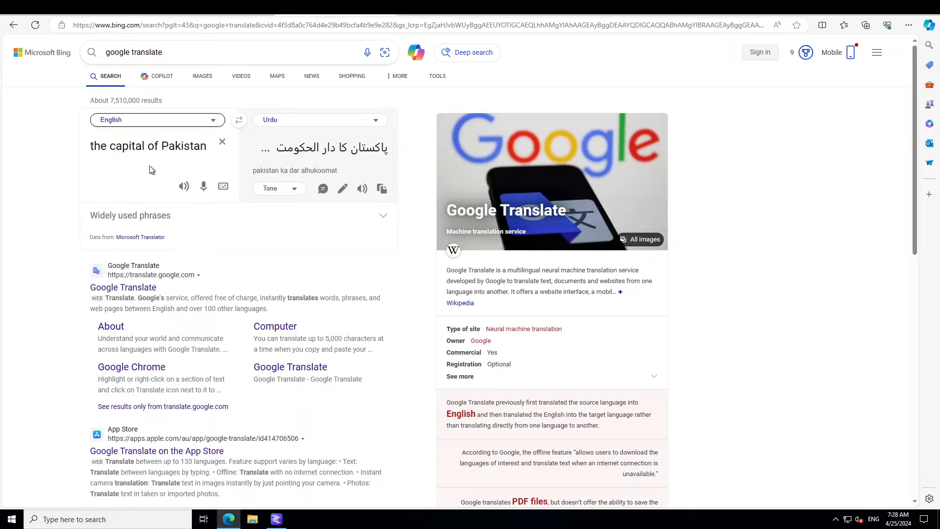
Step: Enter 'Write me a short fiction story in 5 lines' and pick Thai as target
left_click(222, 141)
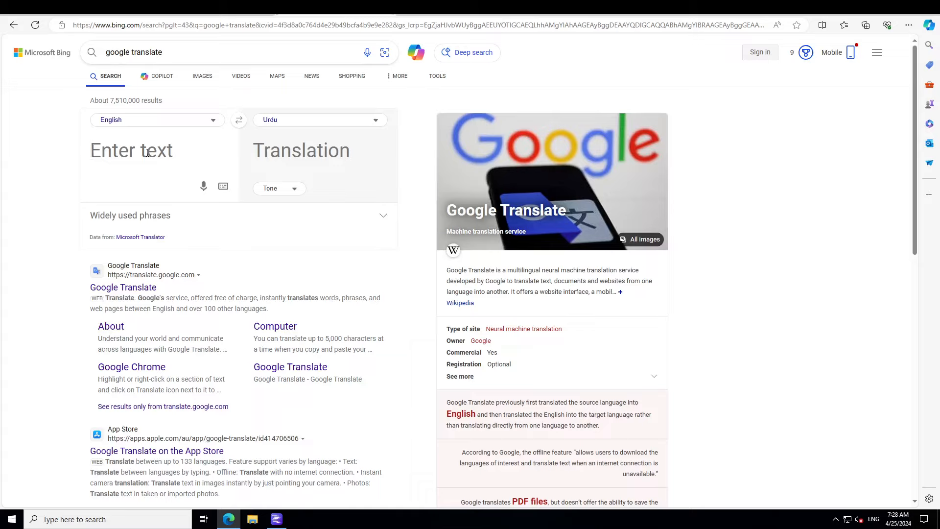
type("Write me a")
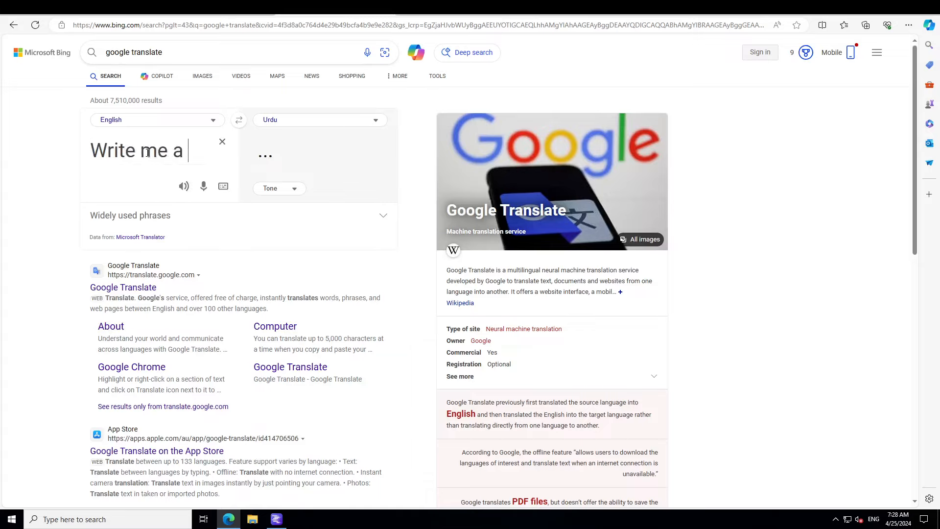
type("short fiction story in 5 lines")
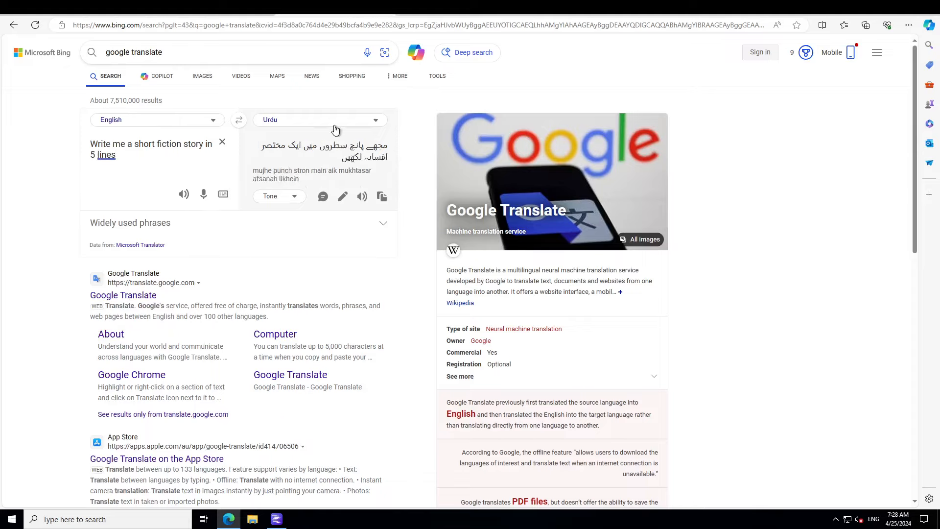
left_click(320, 120)
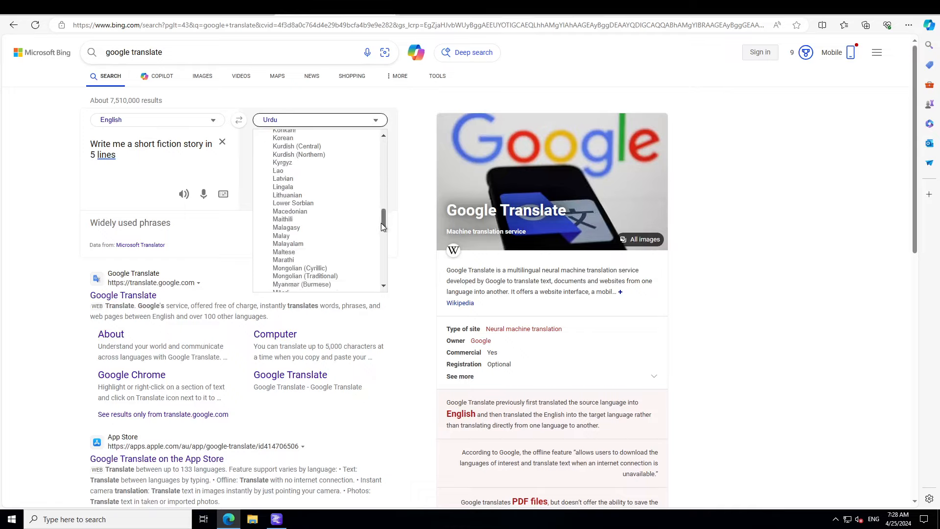
scroll("down", 3)
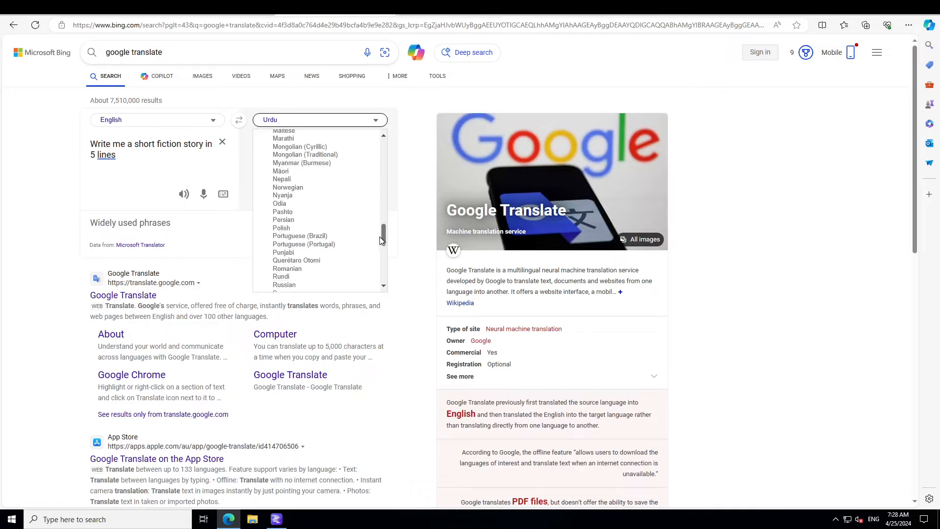
scroll("down", 3)
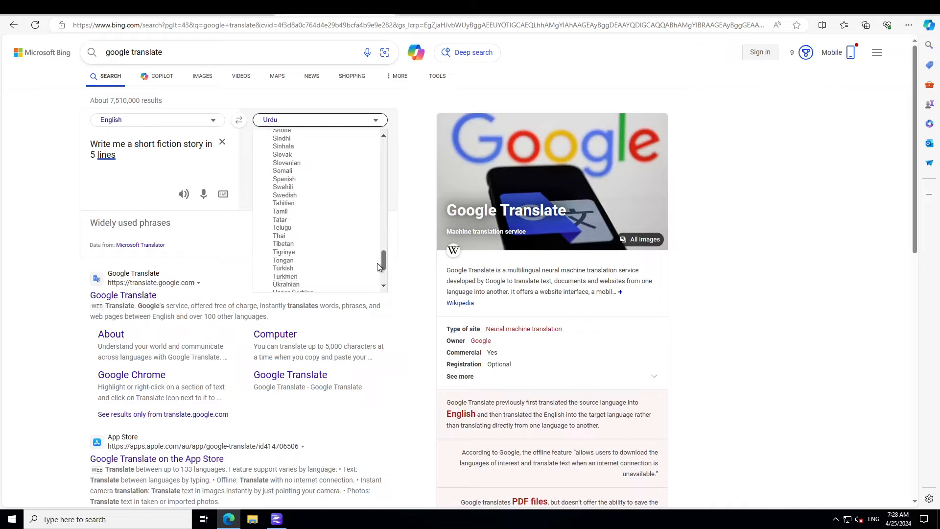
left_click(279, 235)
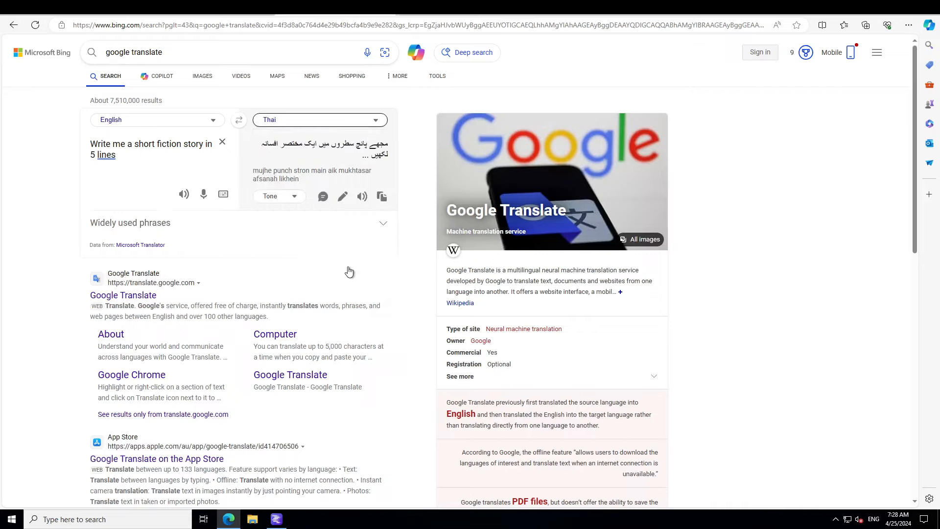
left_click(381, 196)
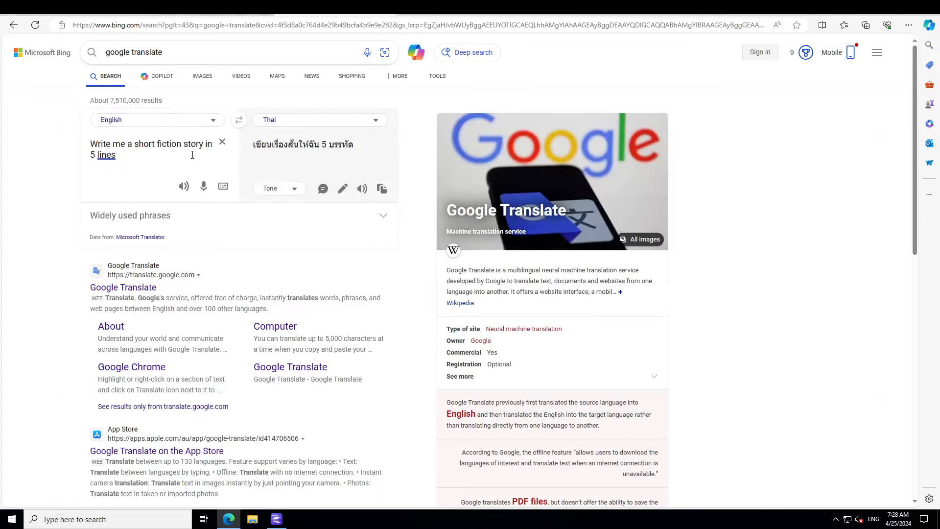
Step: Translate the Thai story about nurse Nun meeting Anon into English, then swap languages back
left_click(239, 119)
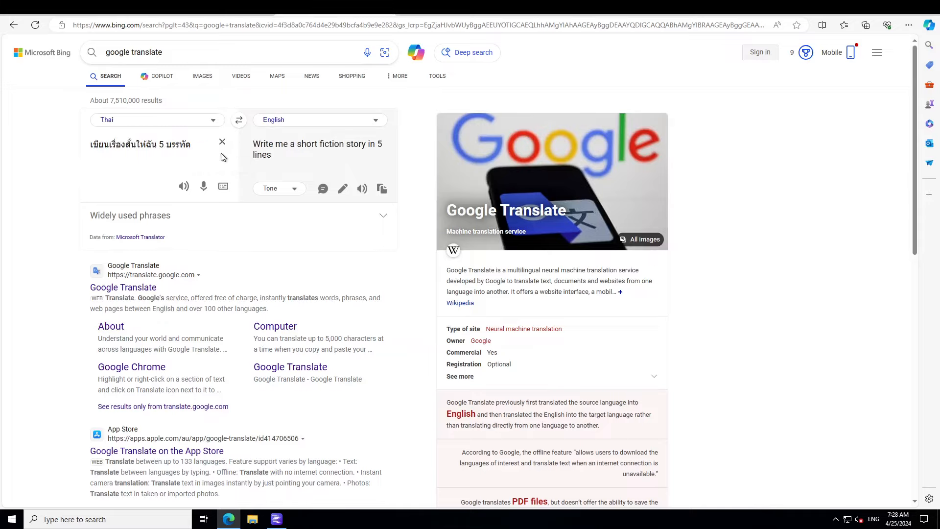
left_click(221, 142)
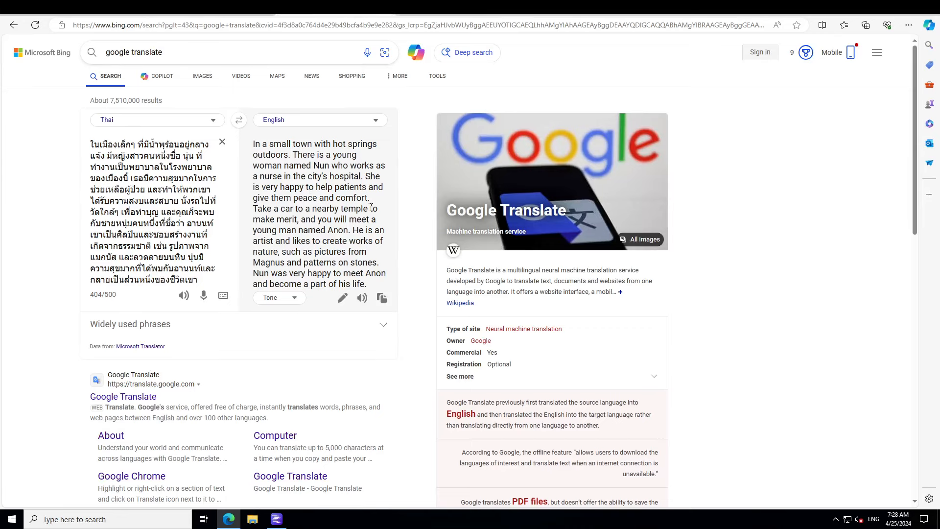
left_click(239, 120)
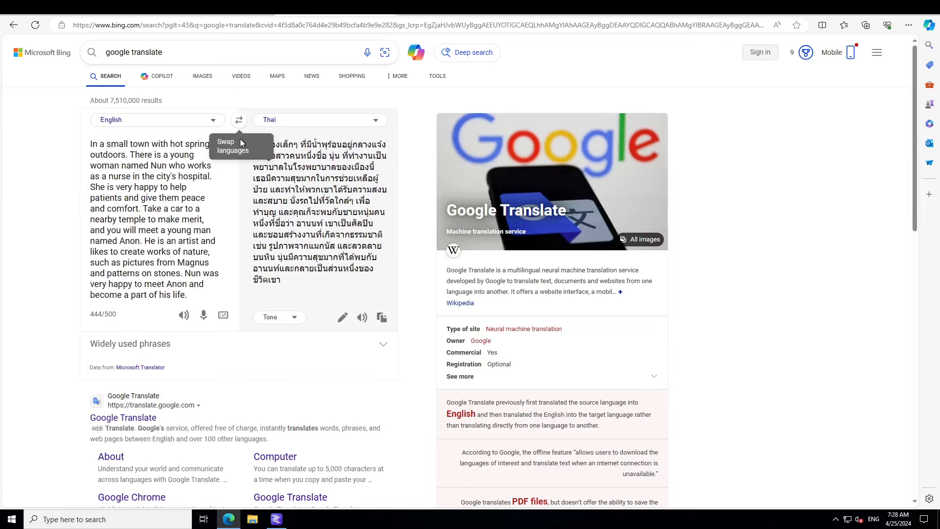
Step: Render the Nun and Anon story into Zulu, swap languages, and clear the input
left_click(320, 120)
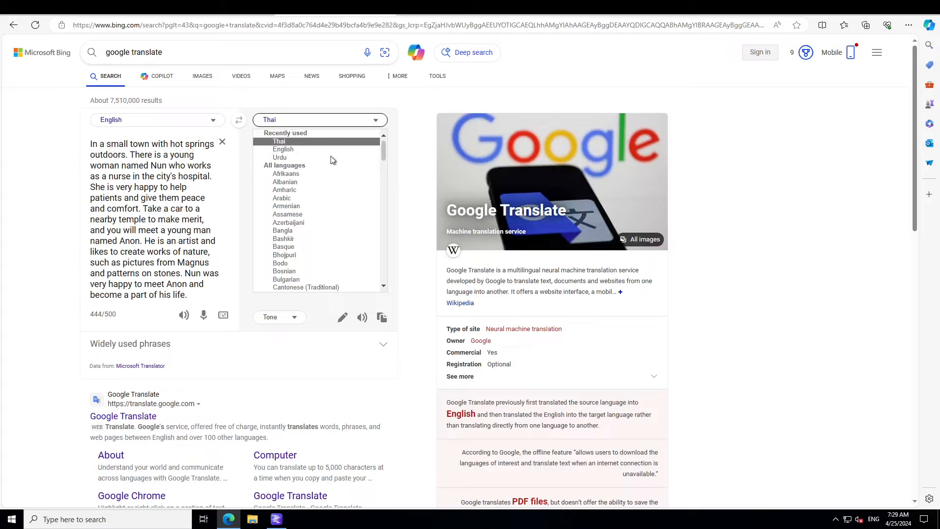
scroll("down", 3)
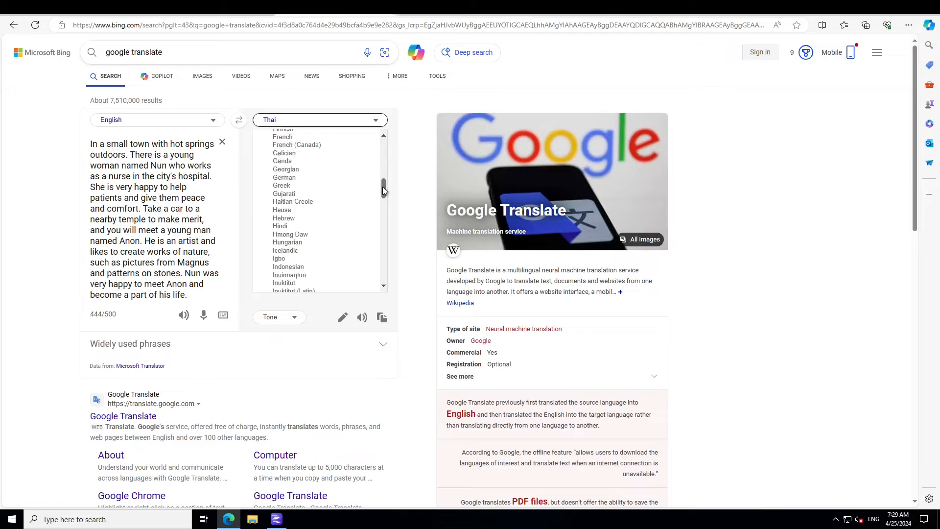
scroll("down", 3)
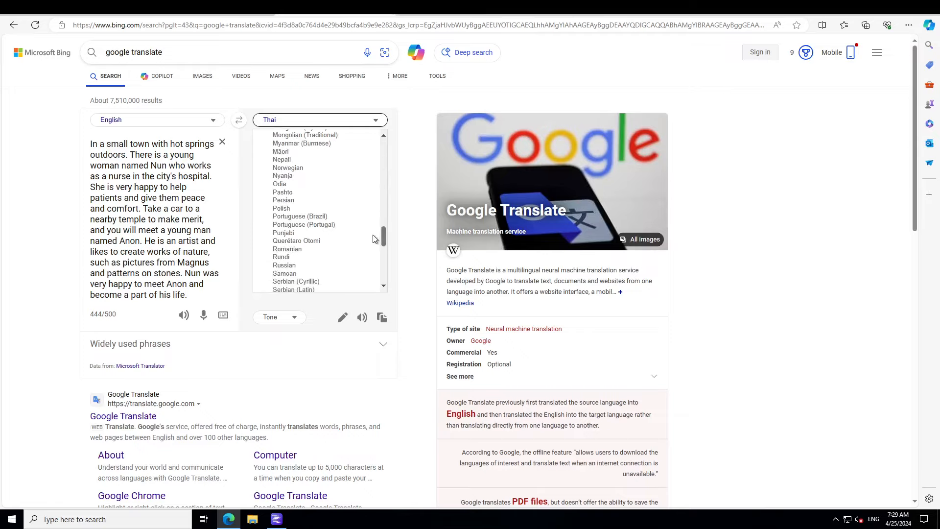
scroll("down", 3)
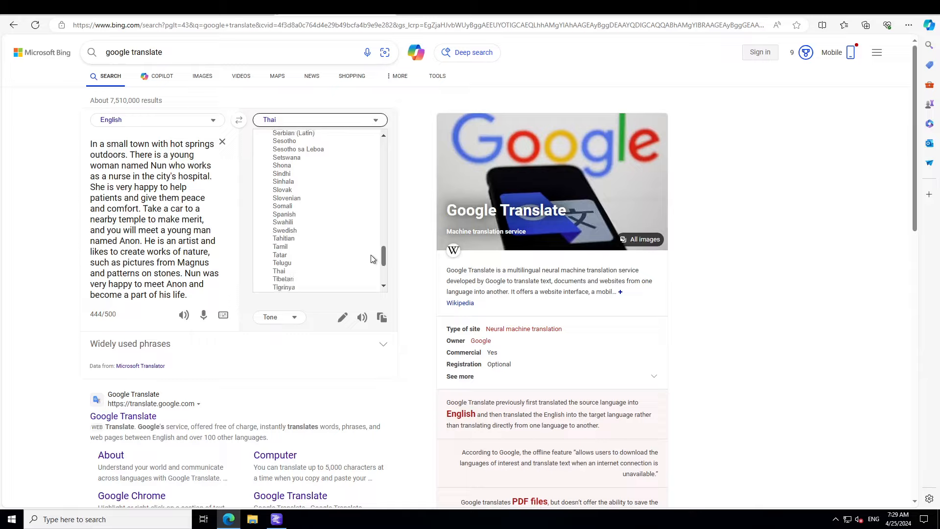
scroll("down", 3)
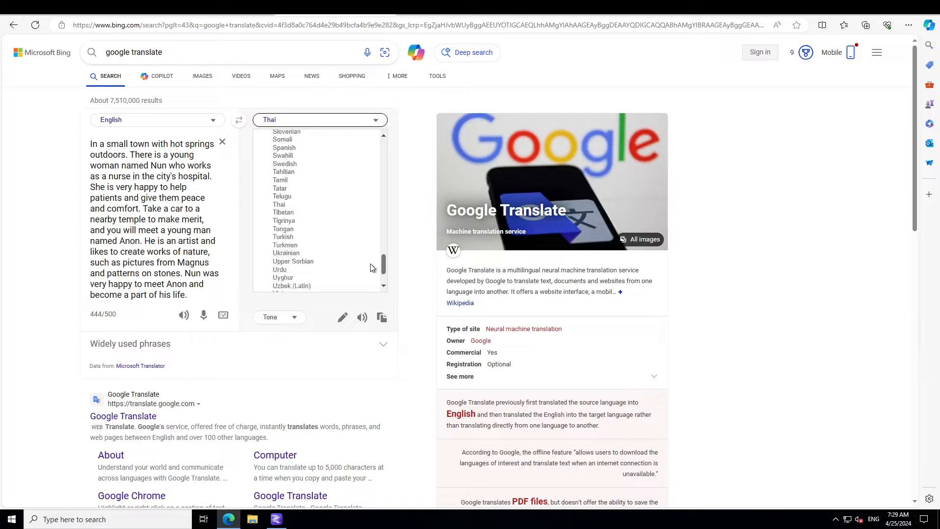
scroll("down", 3)
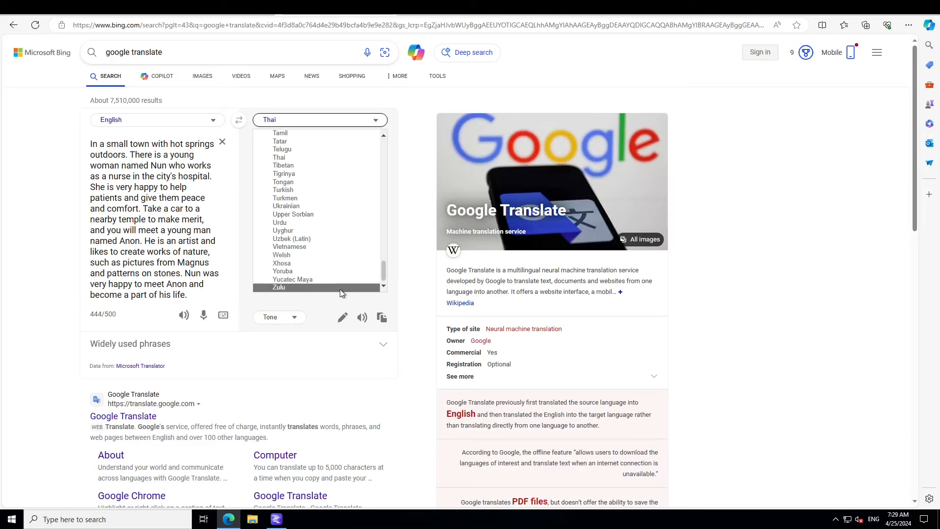
left_click(279, 288)
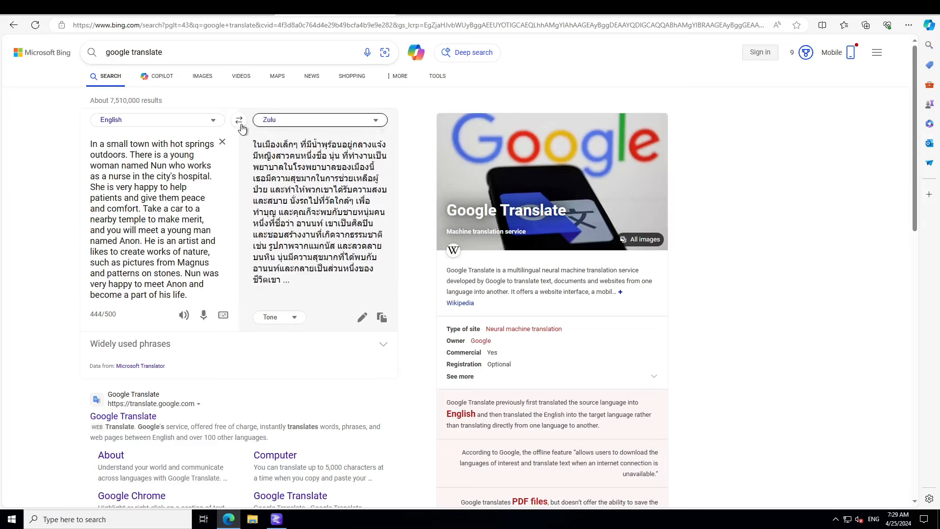
left_click(238, 120)
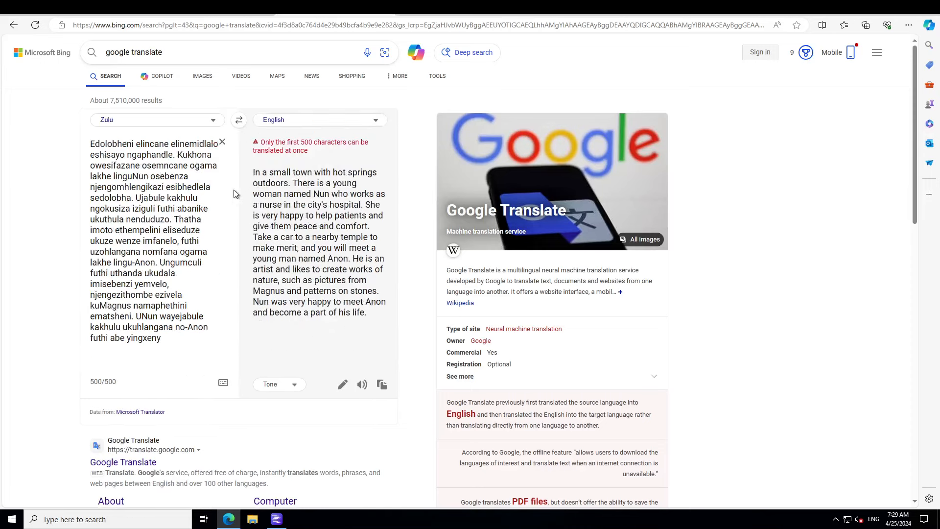
left_click(238, 119)
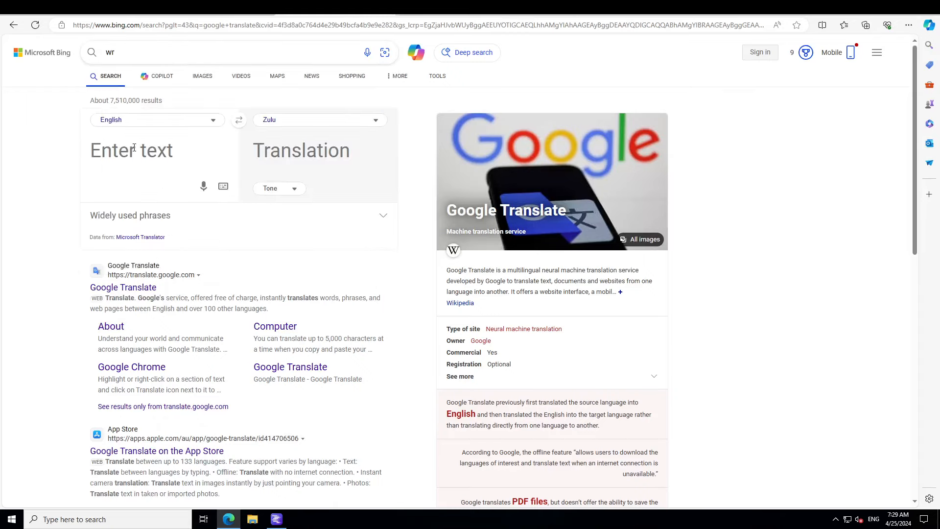
Step: Get 'write me a short joke' in Zulu and select the Zulu phrase
type("write me a short joke")
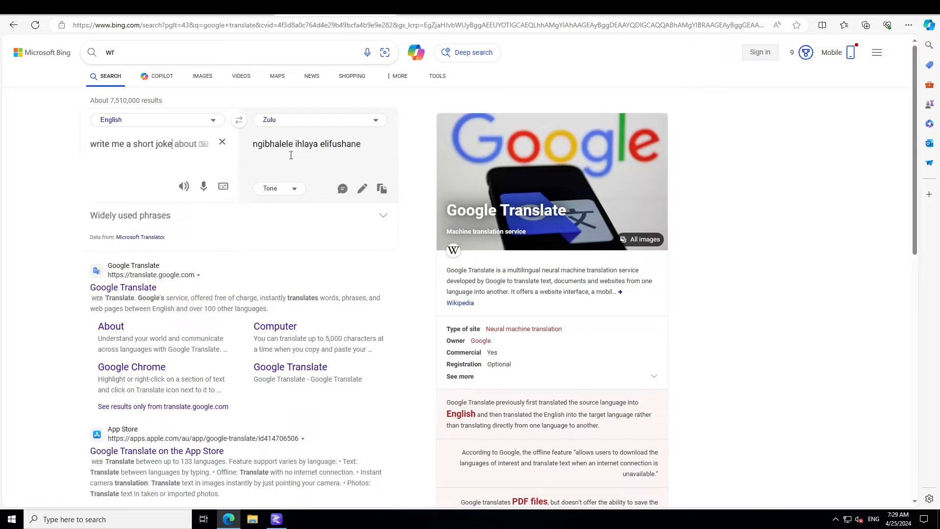
left_click(238, 120)
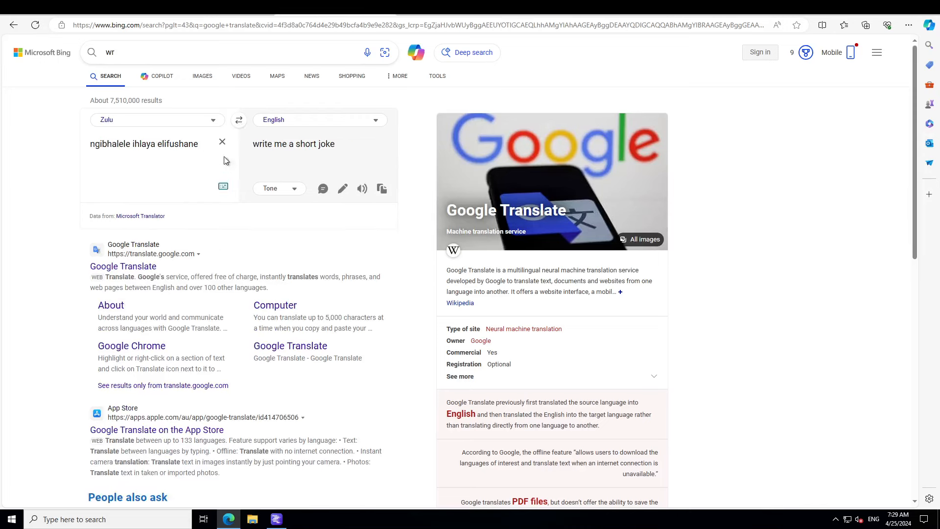
triple_click(144, 144)
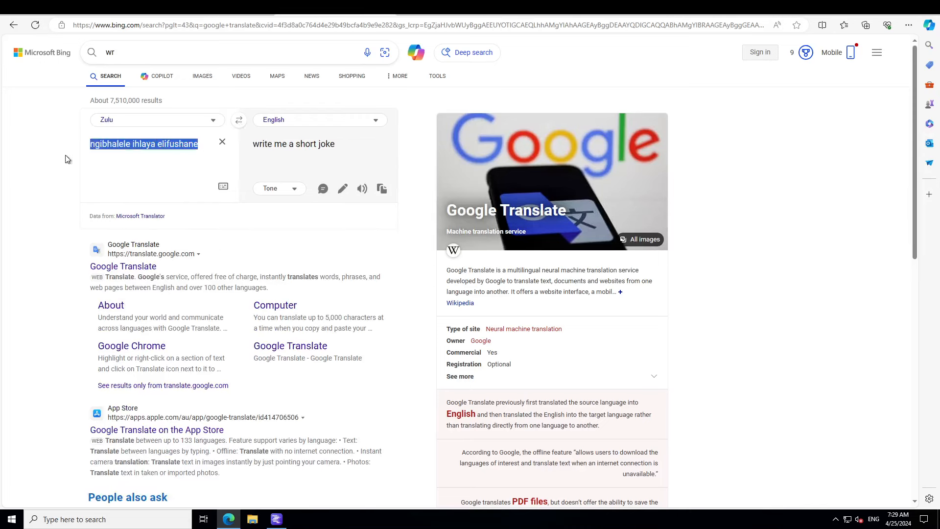
Step: Paste the long Zulu reply into the translator to read it in English
left_click(276, 519)
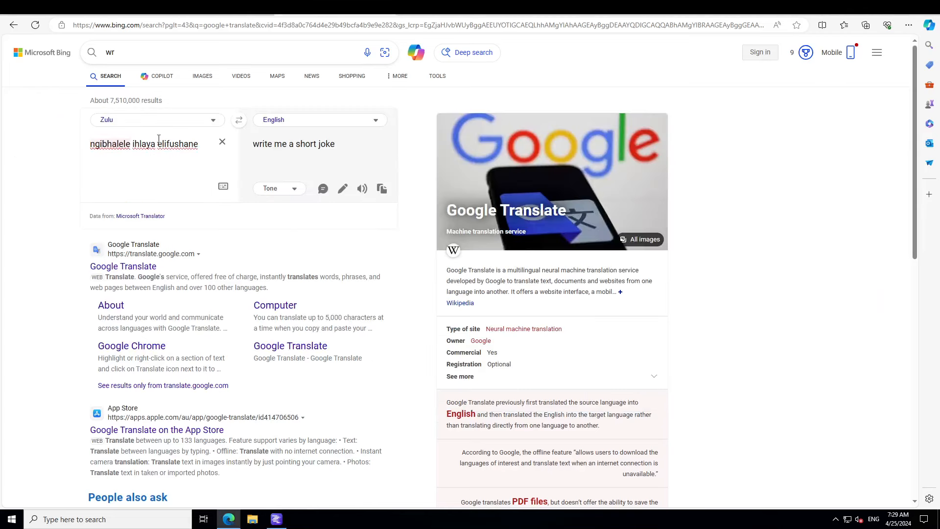
left_click(222, 141)
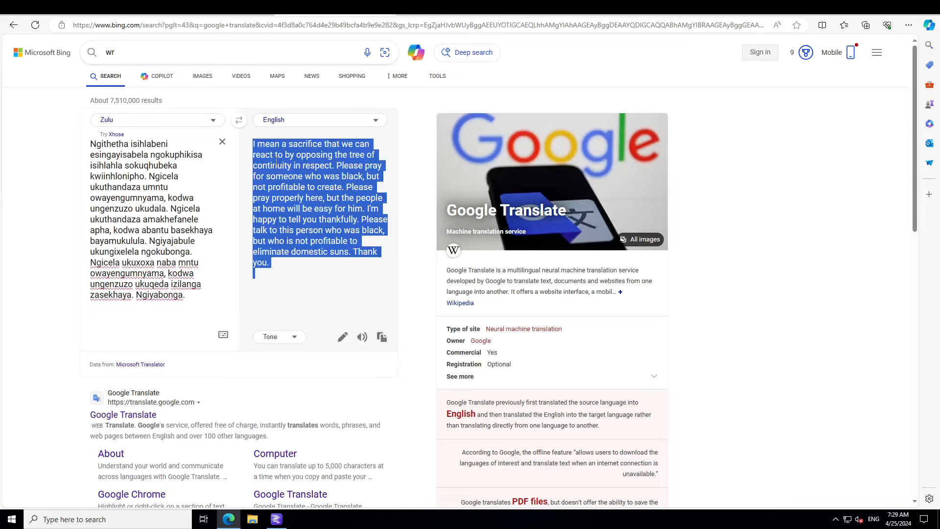
left_click(375, 275)
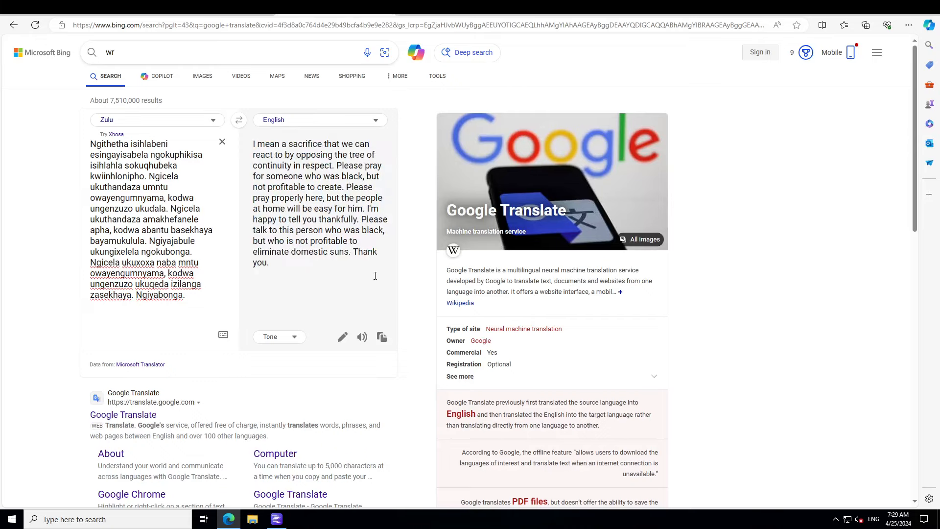